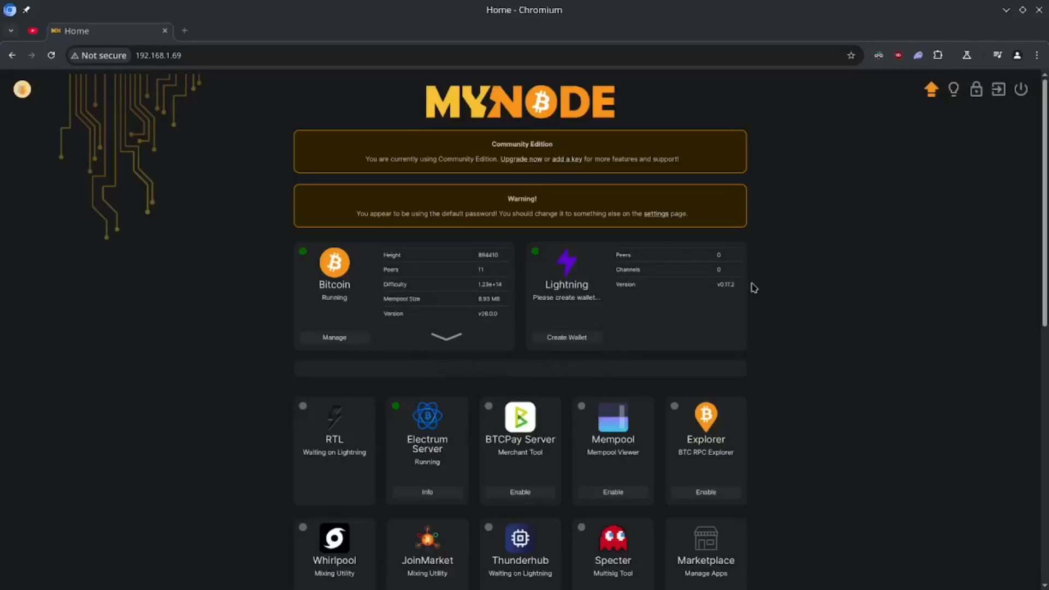
Step: Expand the Bitcoin recent blocks panel and view the Electrum Server status page
scroll("down", 3)
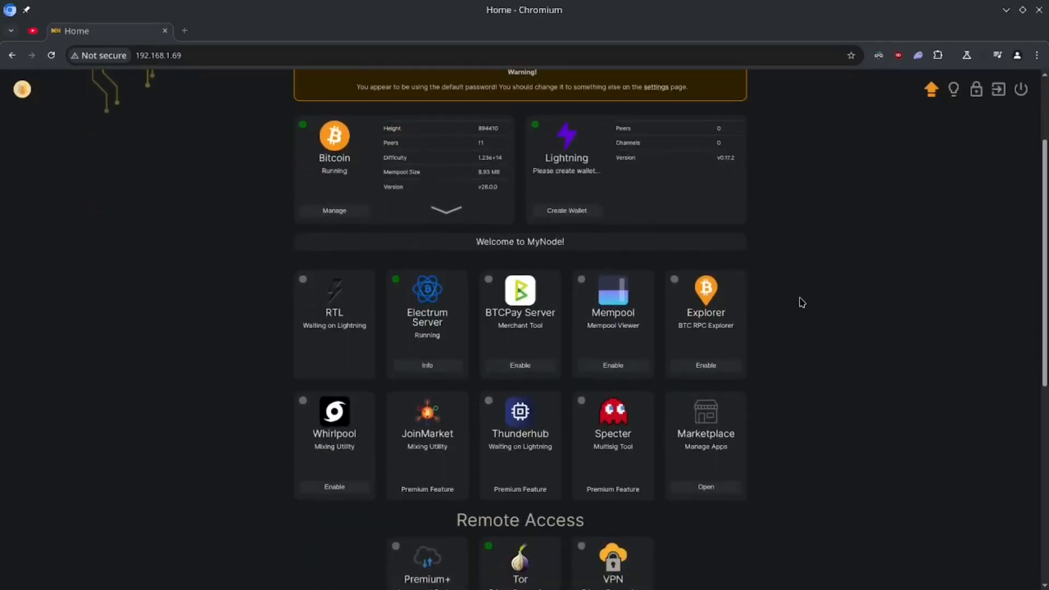
scroll("down", 3)
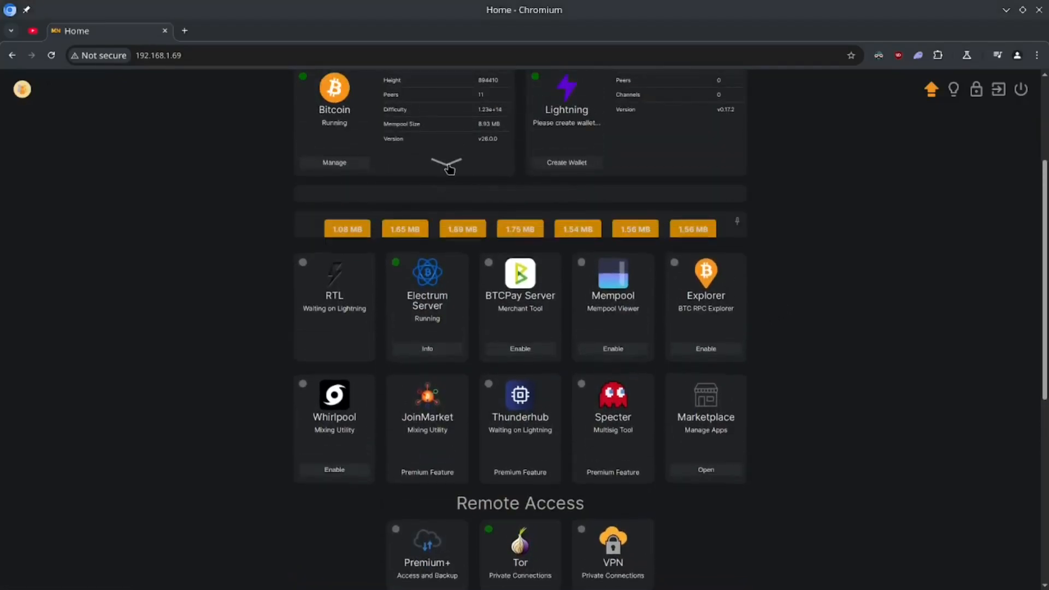
left_click(445, 163)
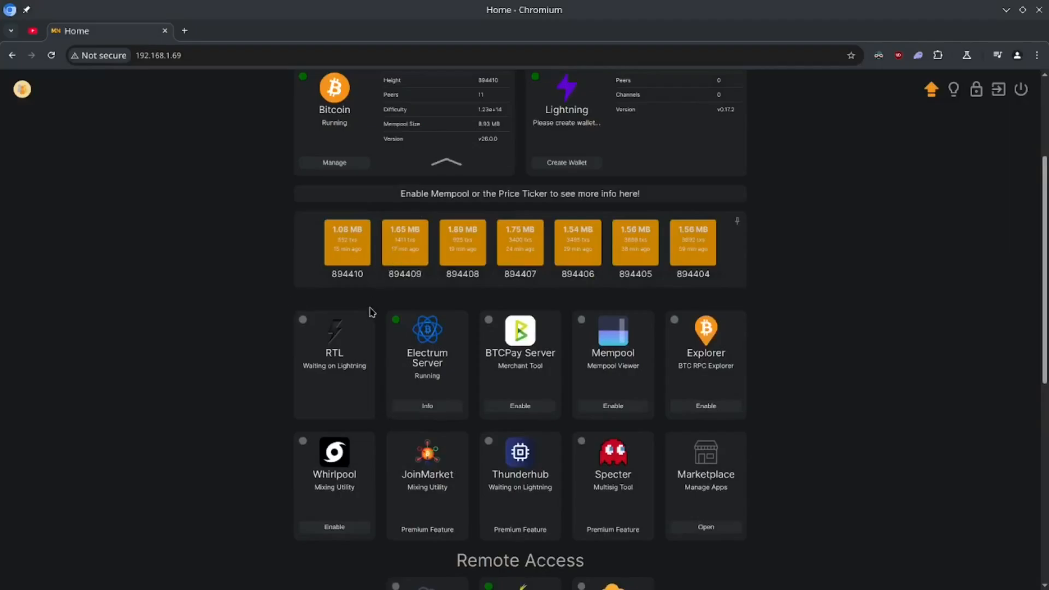
mouse_move(449, 410)
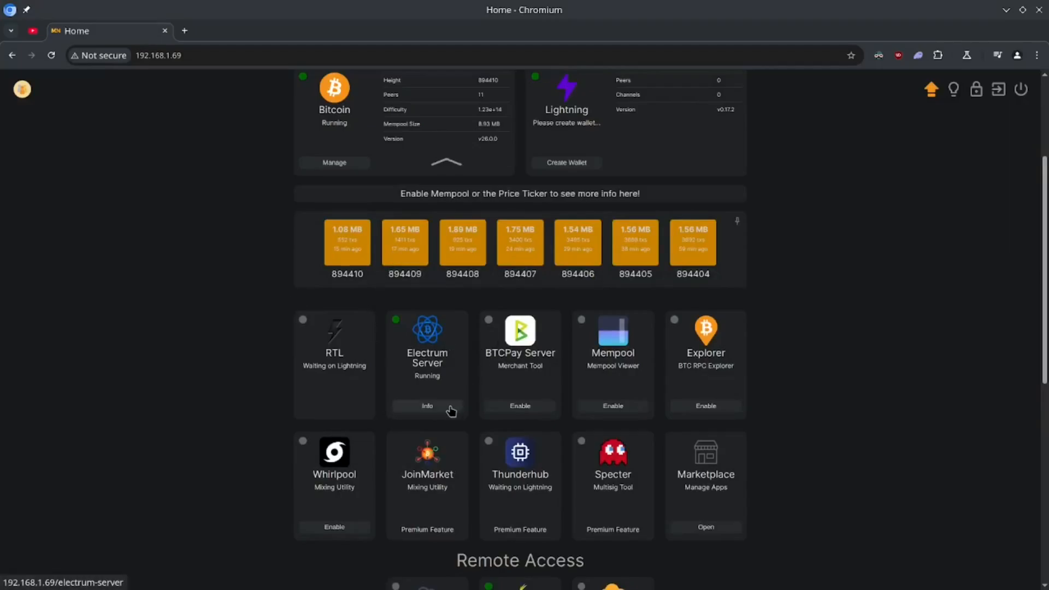
left_click(427, 406)
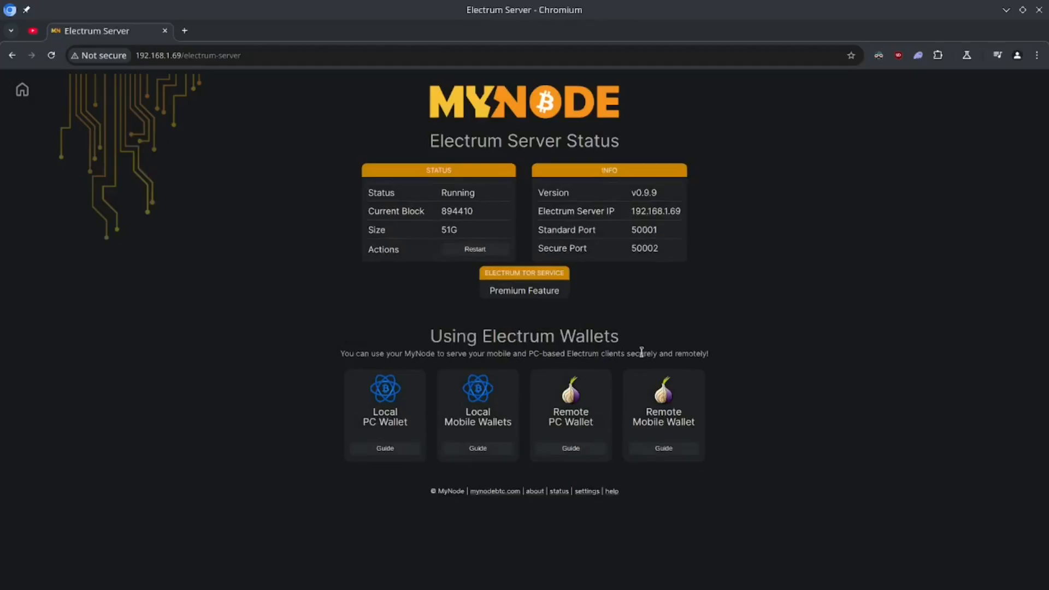
mouse_move(680, 392)
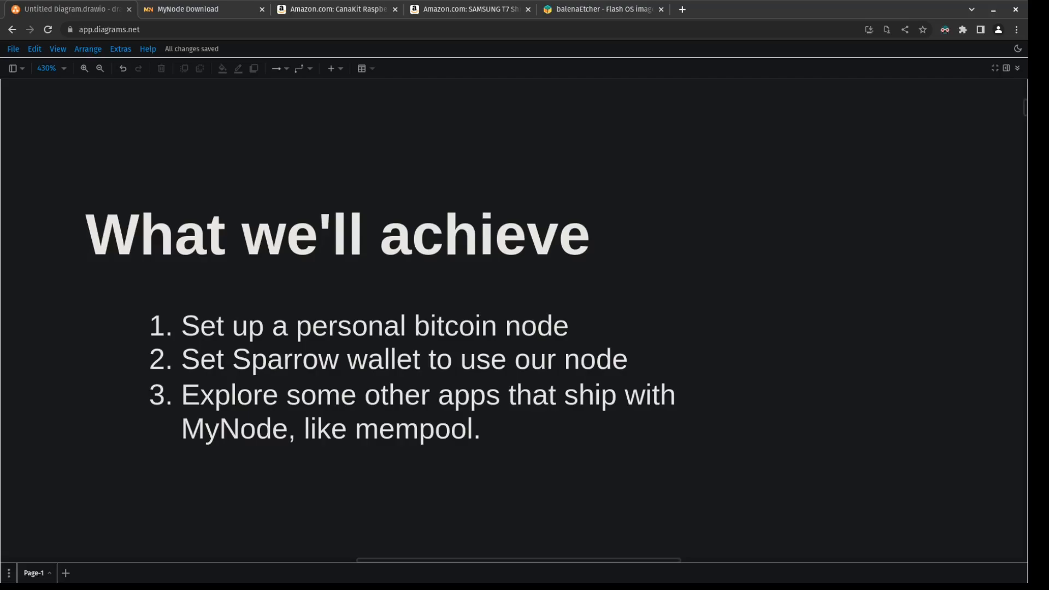
mouse_move(1006, 428)
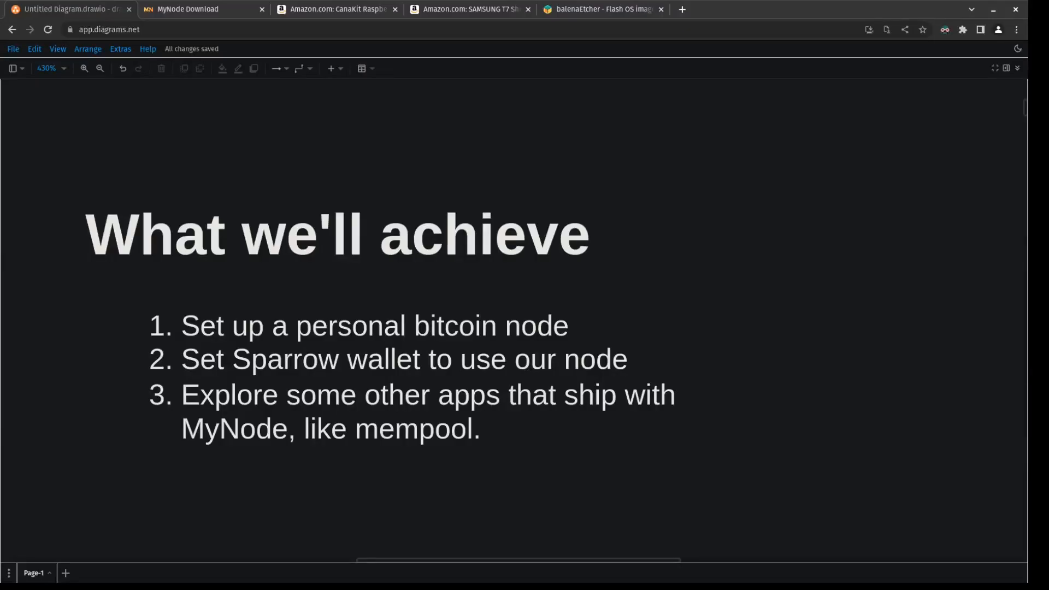
mouse_move(875, 346)
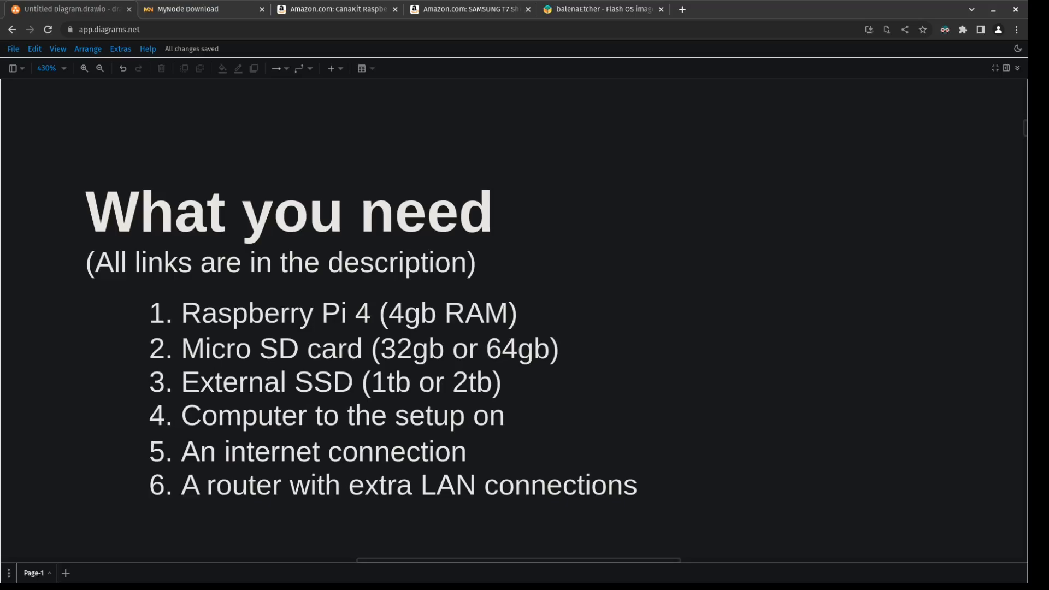
Step: Review the CanaKit Raspberry Pi 4 kit listing, then show the Samsung T7 Shield SSD
left_click(340, 10)
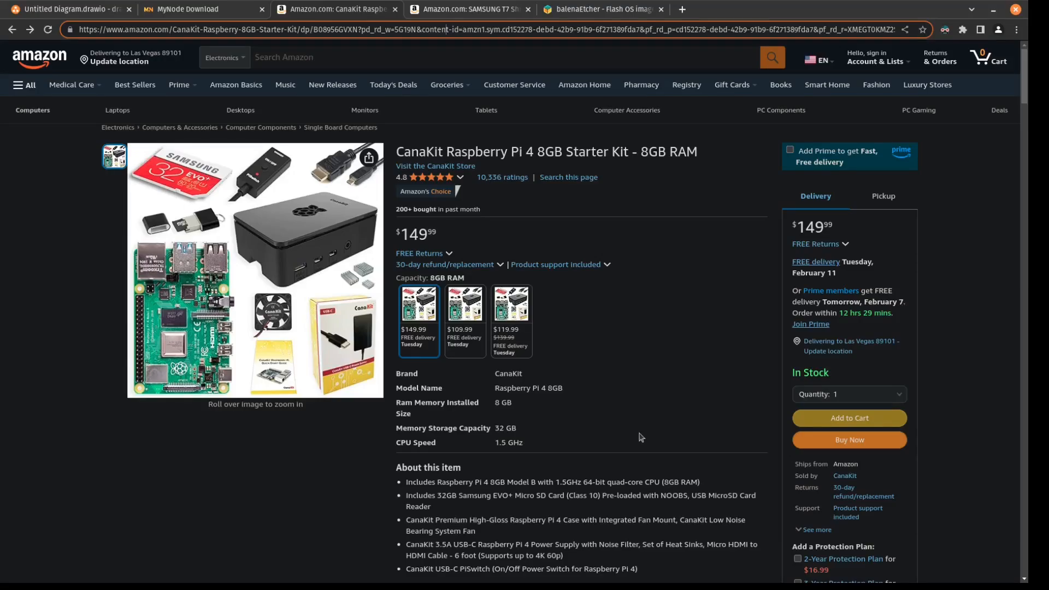
left_click(447, 84)
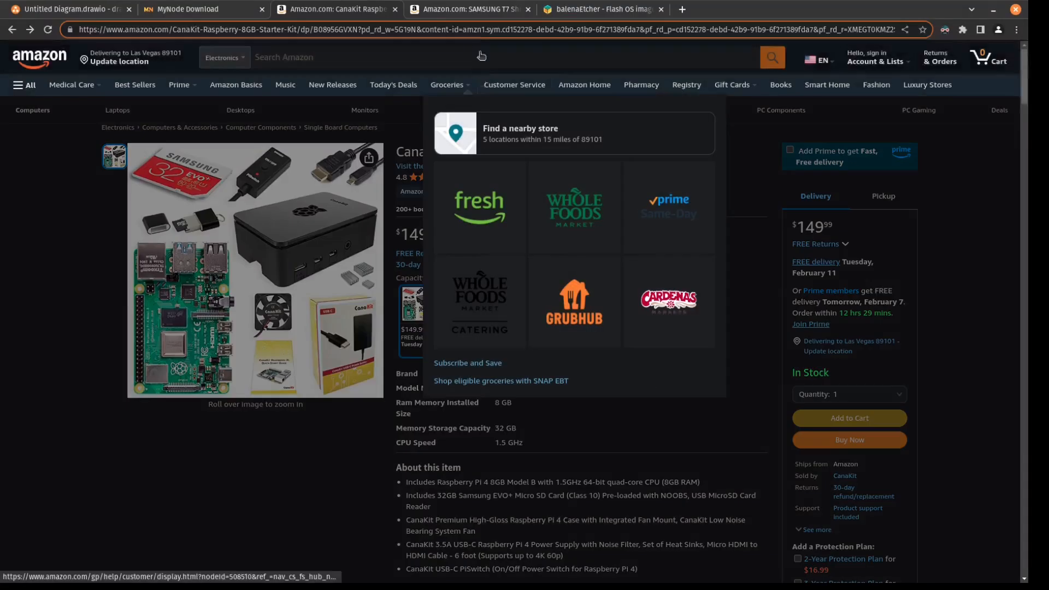
left_click(474, 9)
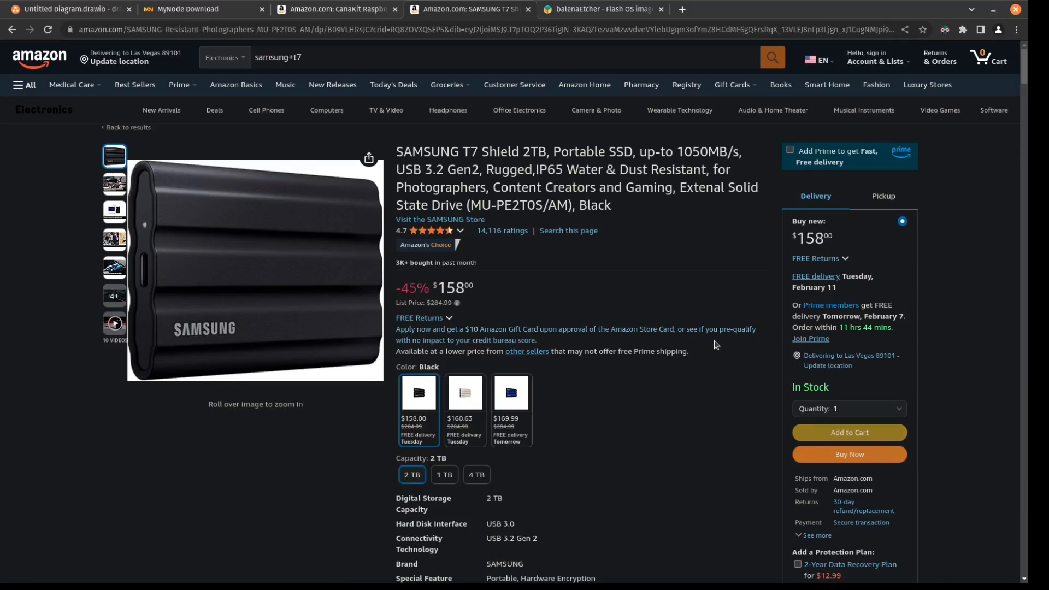
mouse_move(715, 300)
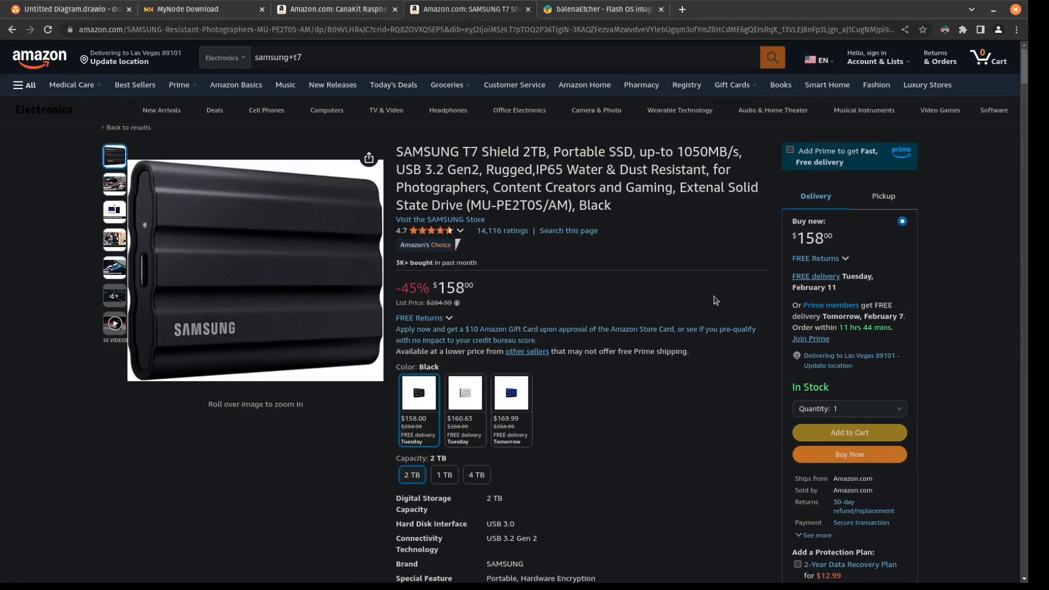
mouse_move(537, 155)
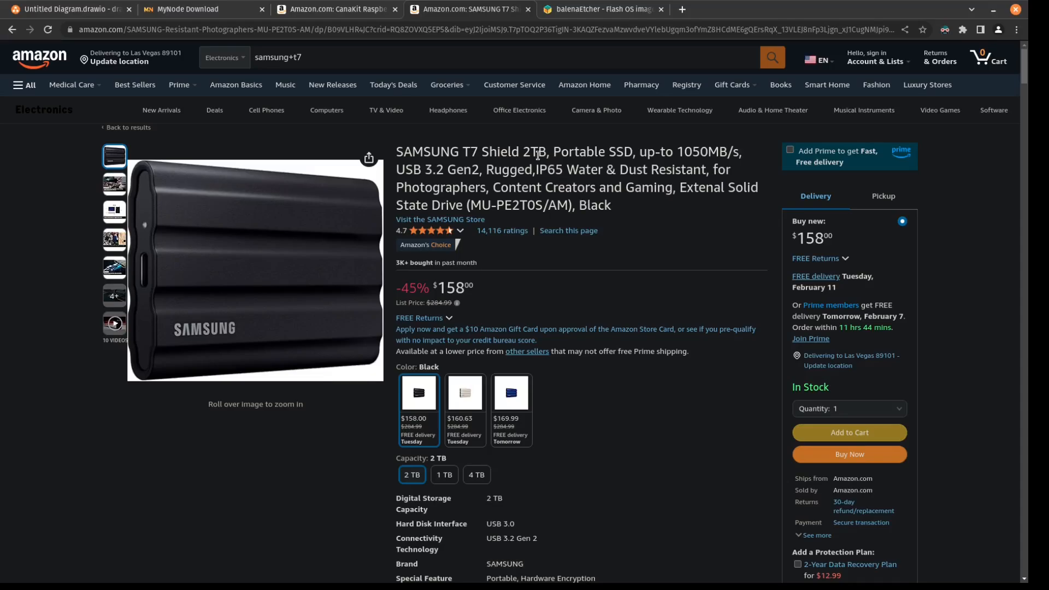
mouse_move(652, 272)
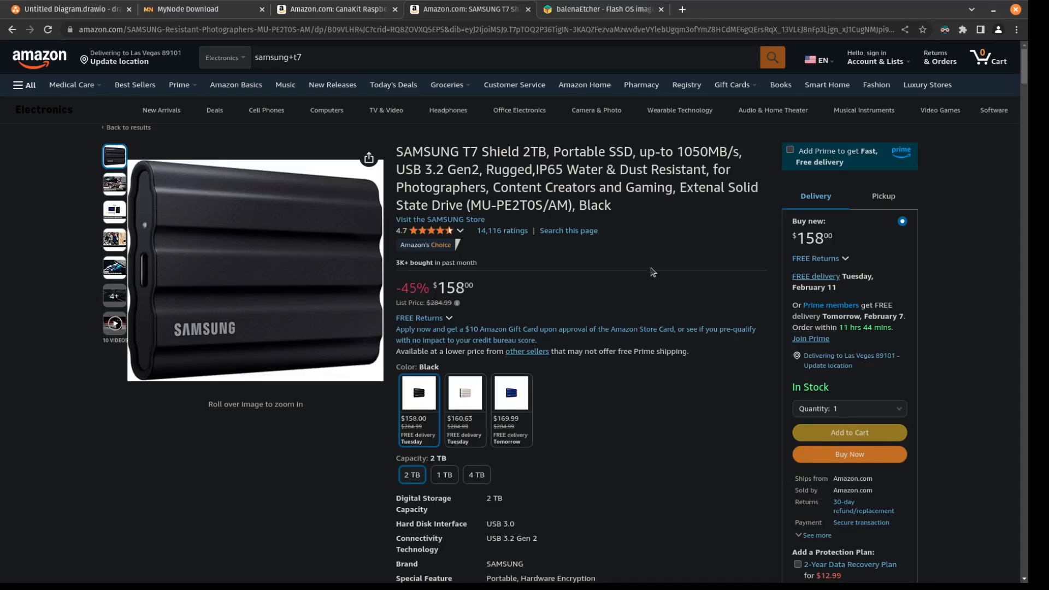
mouse_move(729, 524)
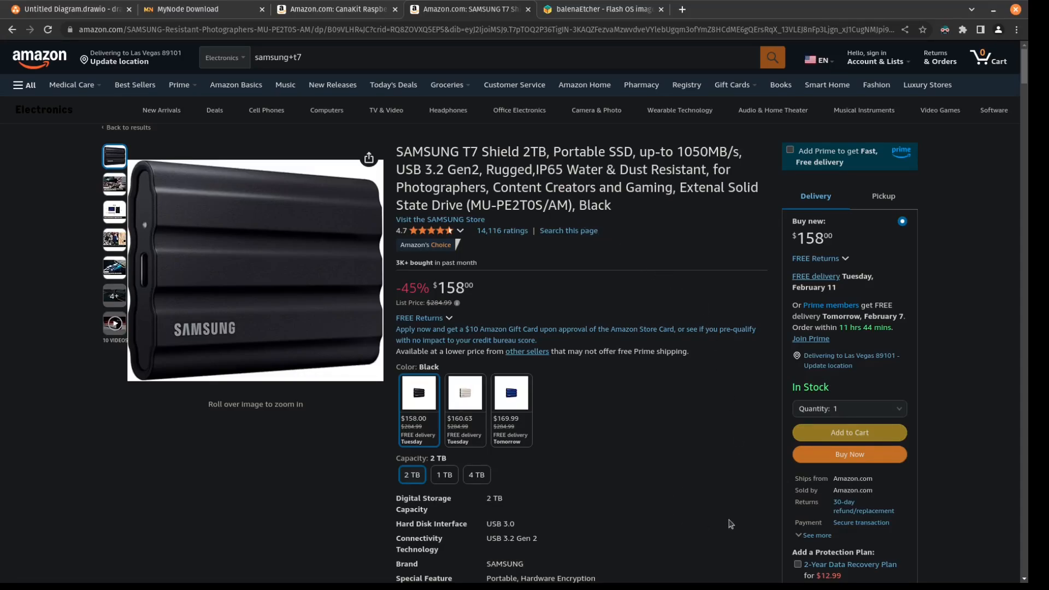
mouse_move(736, 487)
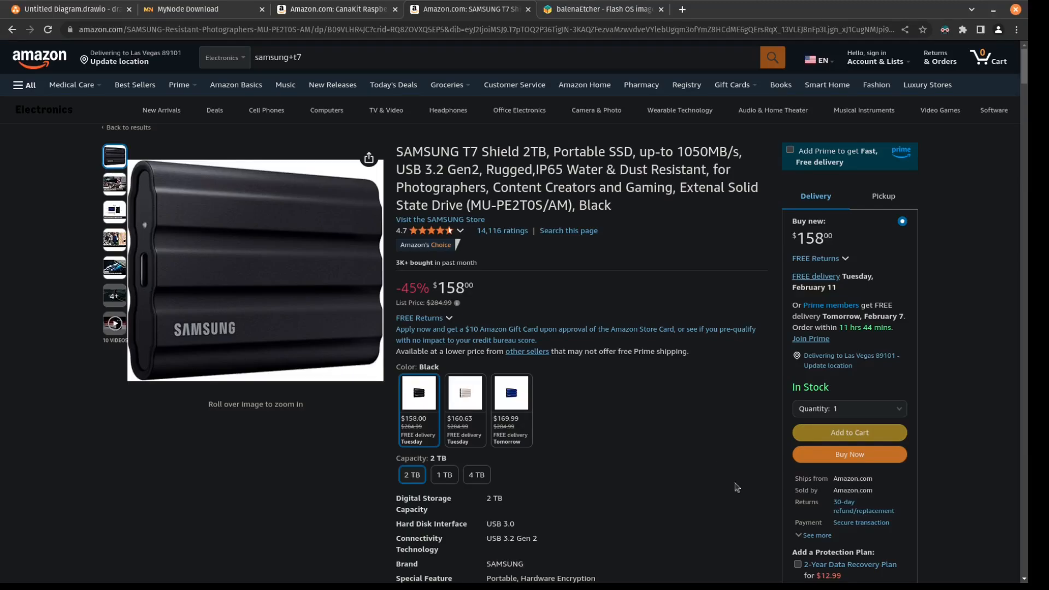
mouse_move(775, 503)
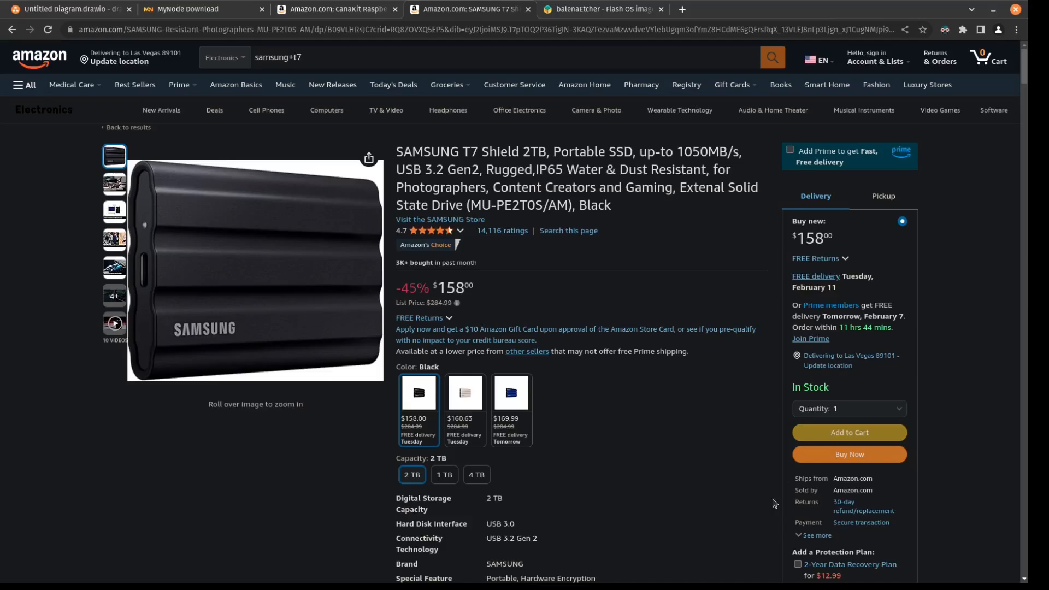
mouse_move(807, 522)
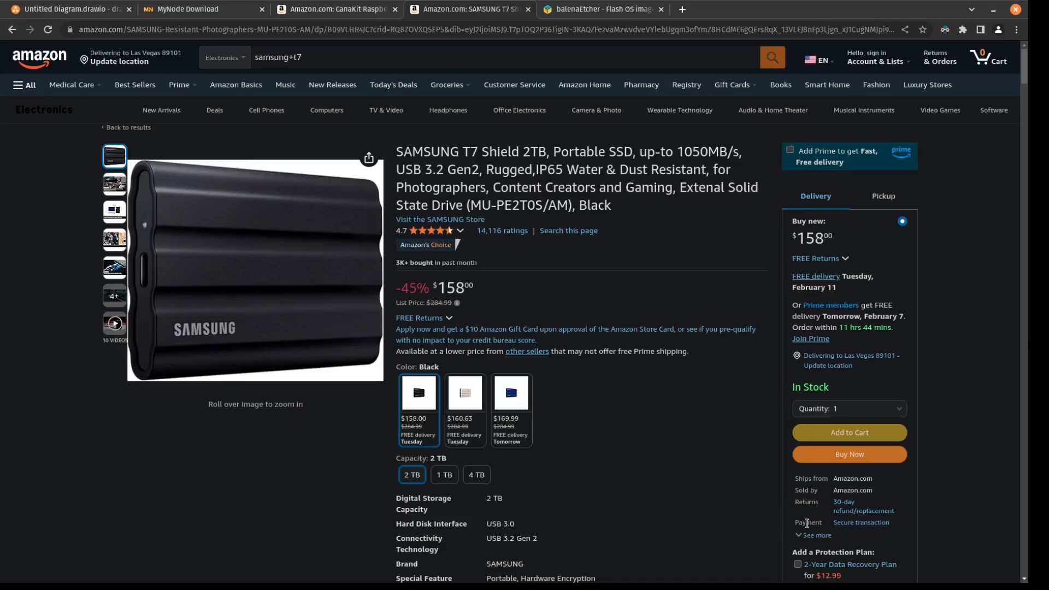
mouse_move(836, 552)
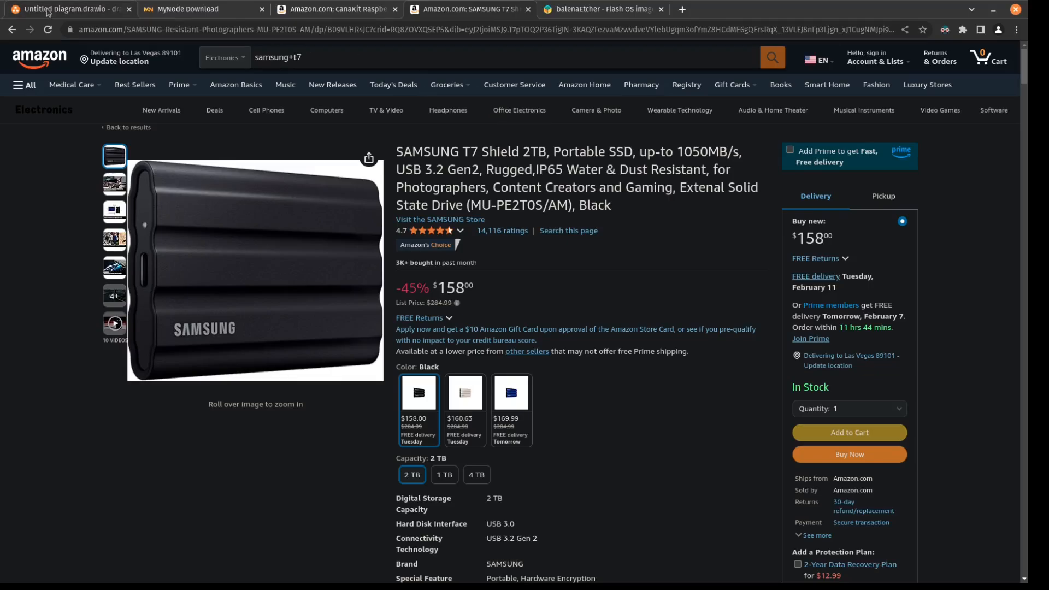
mouse_move(50, 13)
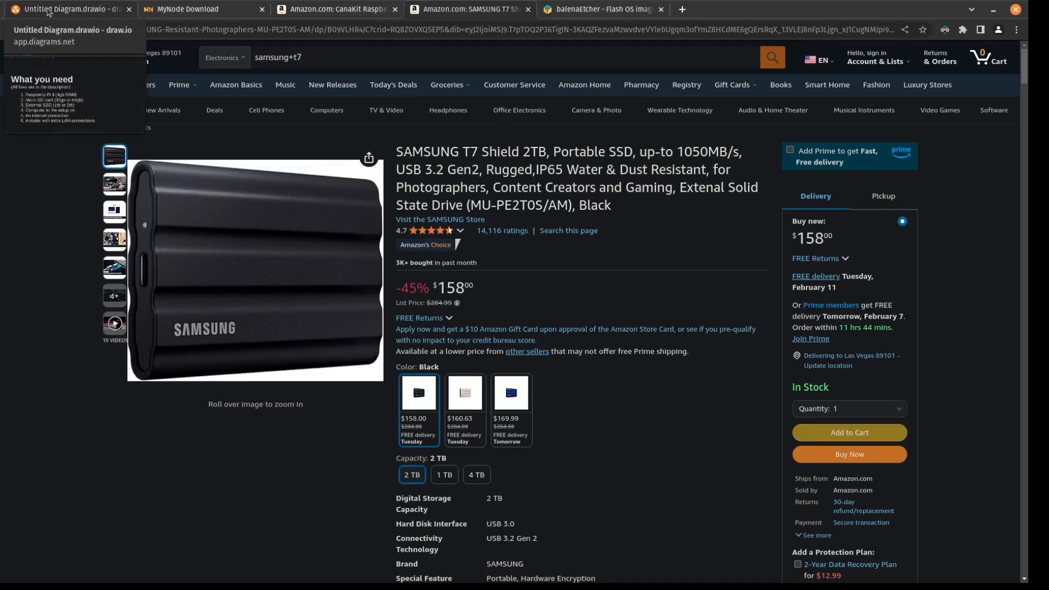
mouse_move(604, 182)
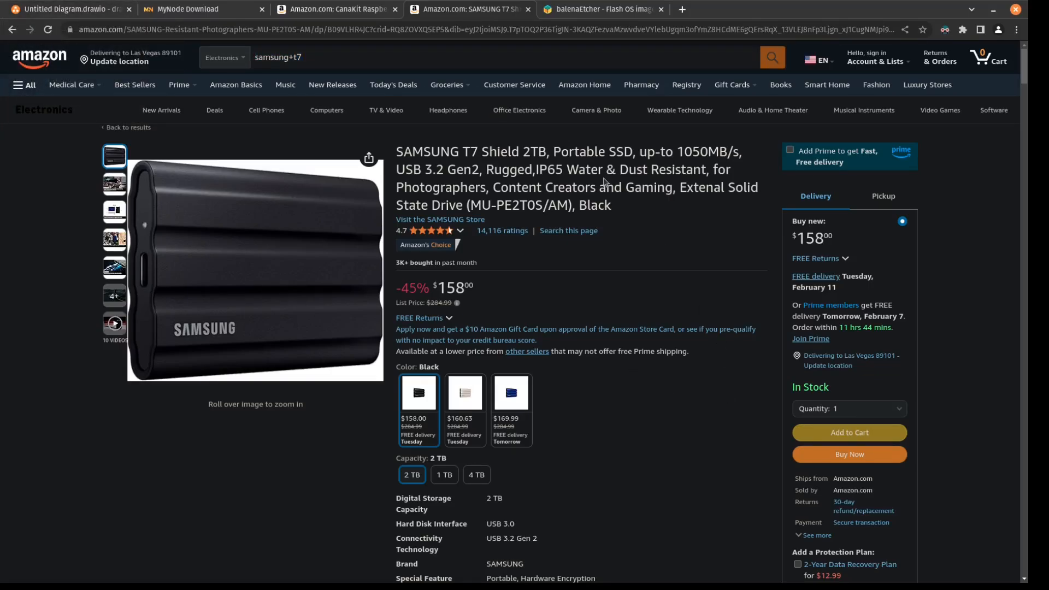
mouse_move(770, 406)
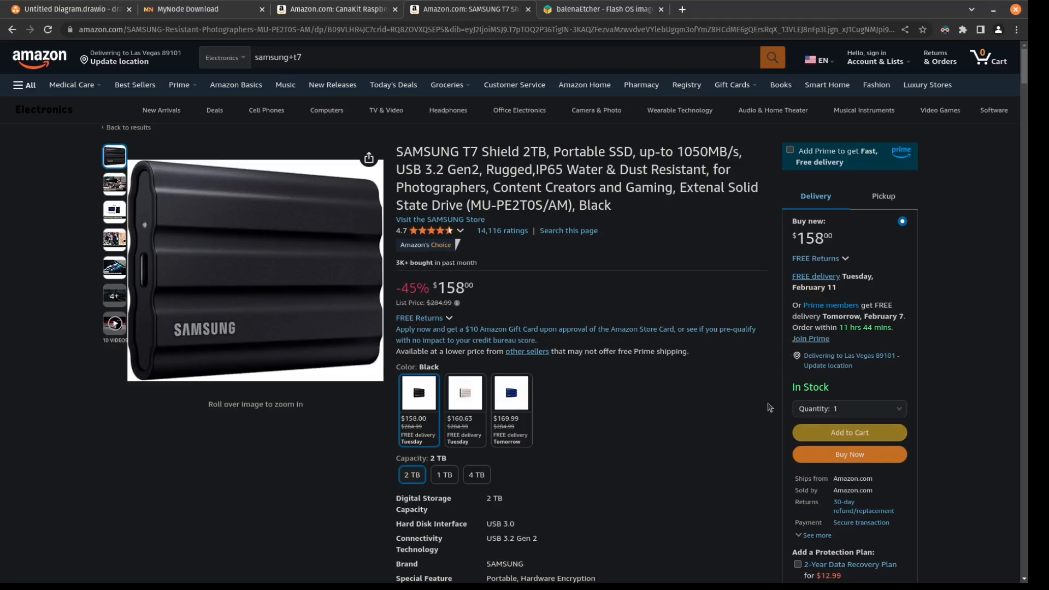
mouse_move(599, 225)
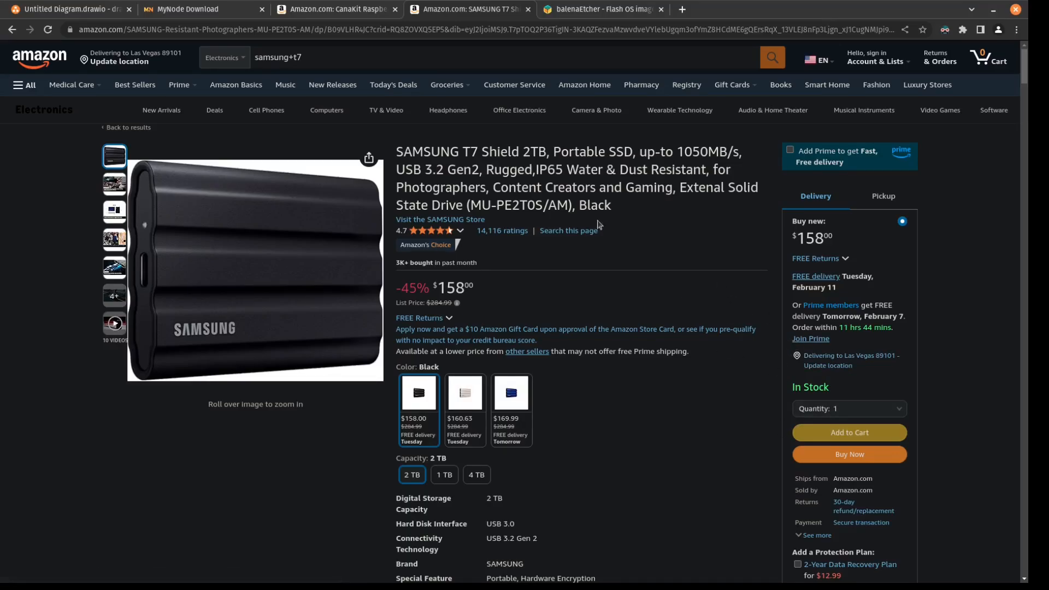
left_click(71, 10)
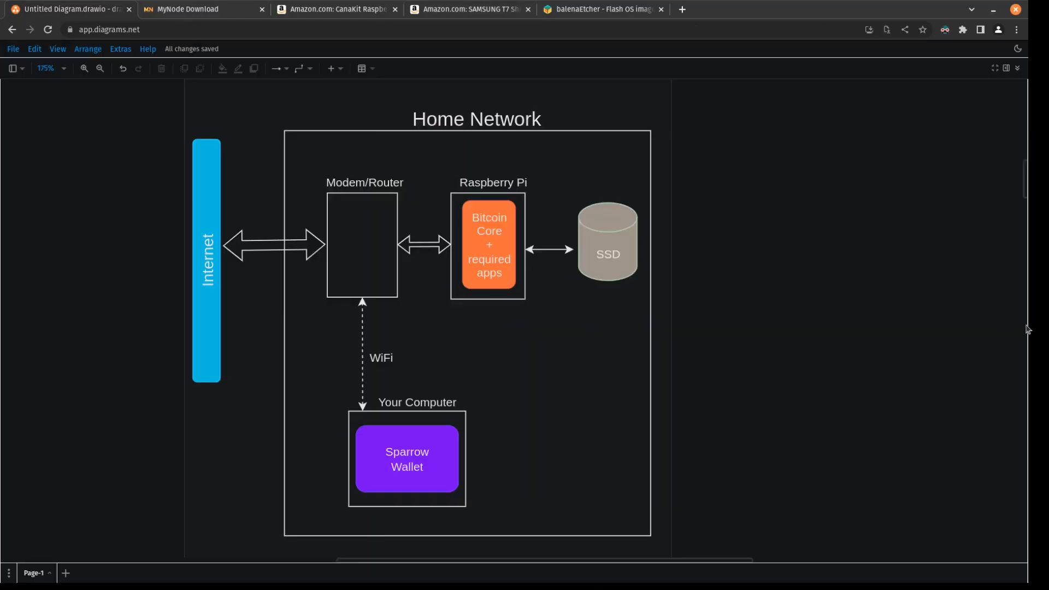
mouse_move(998, 347)
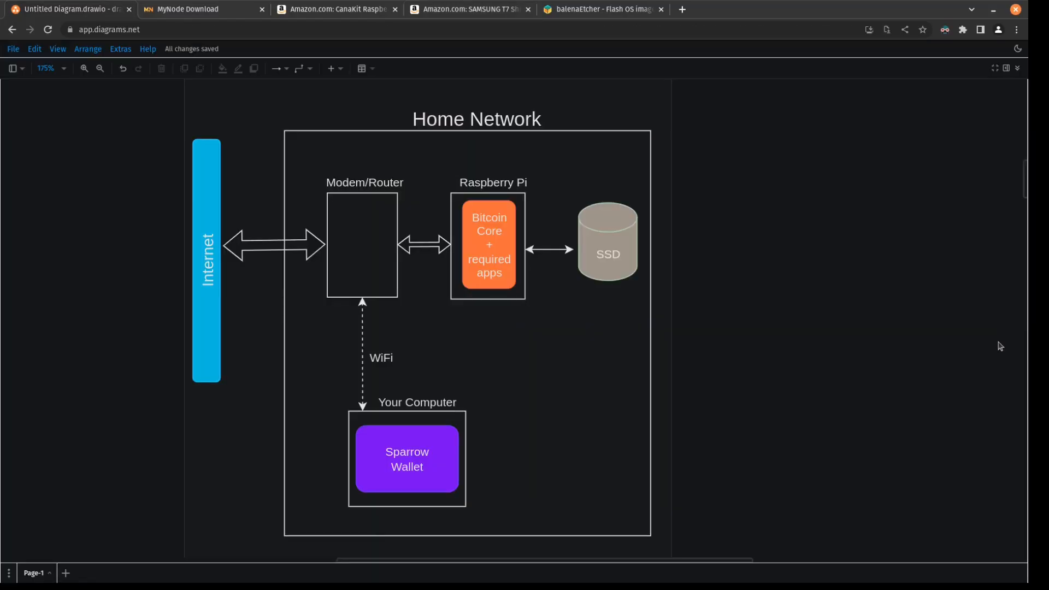
mouse_move(934, 301)
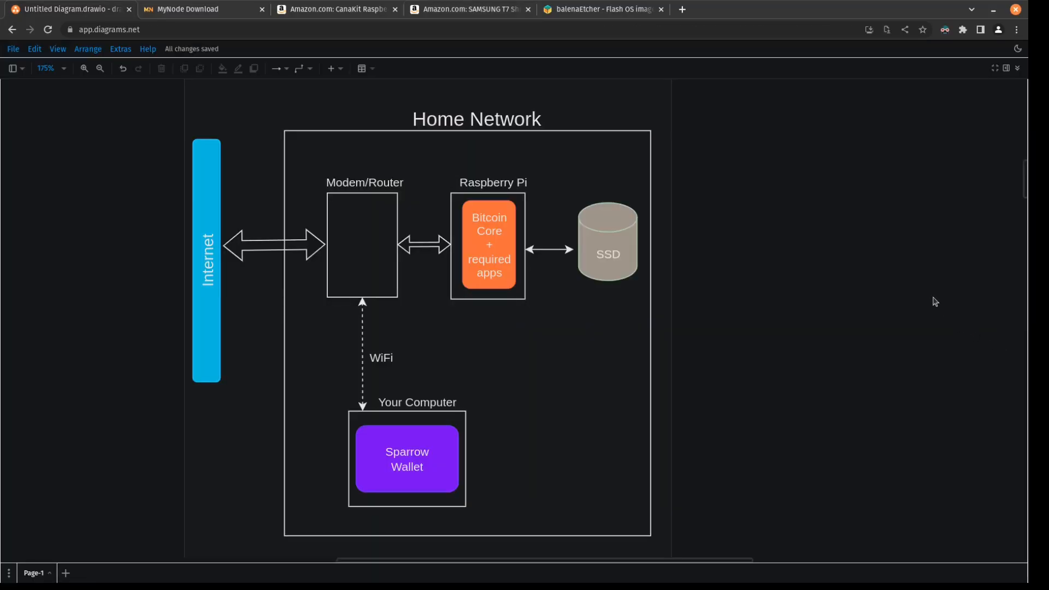
left_click(493, 182)
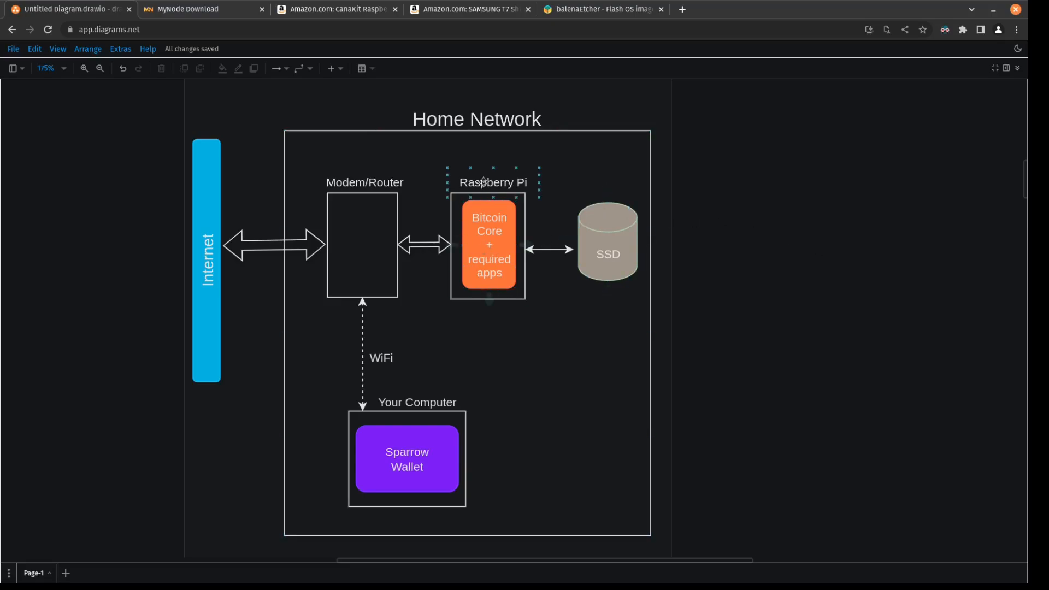
left_click(489, 245)
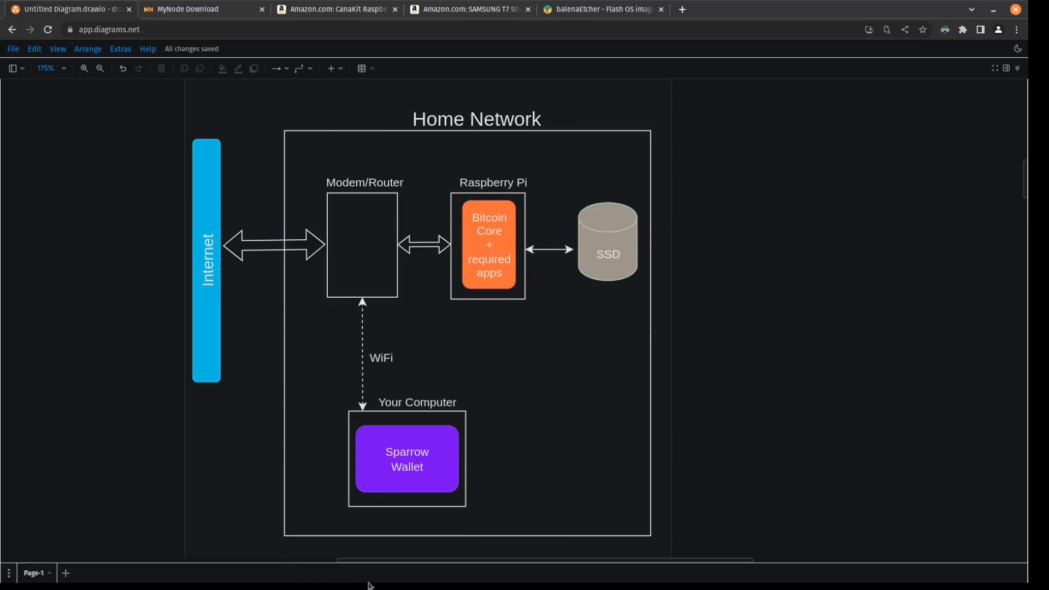
left_click(364, 182)
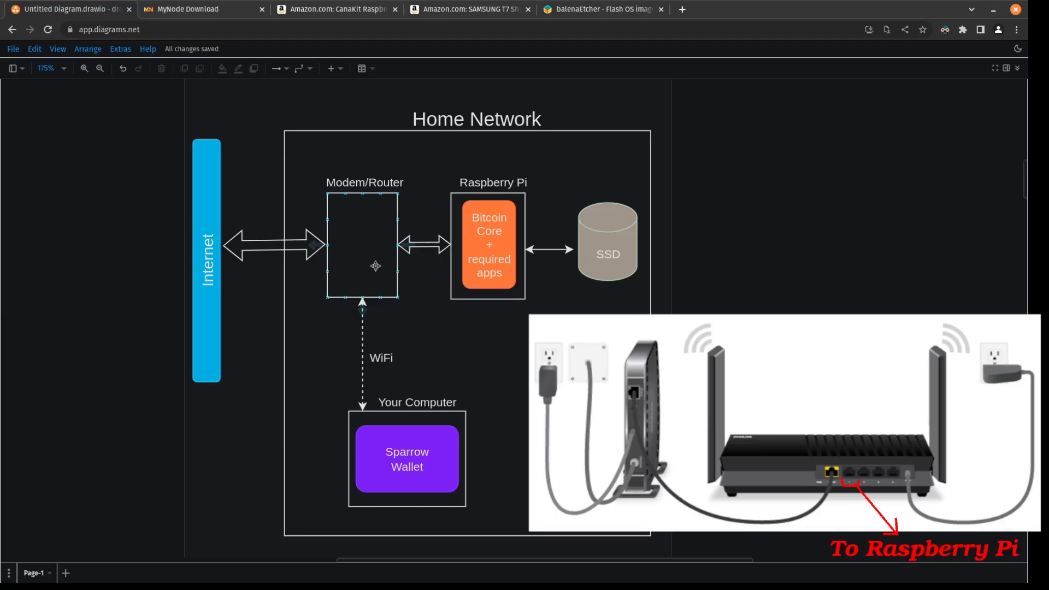
mouse_move(387, 226)
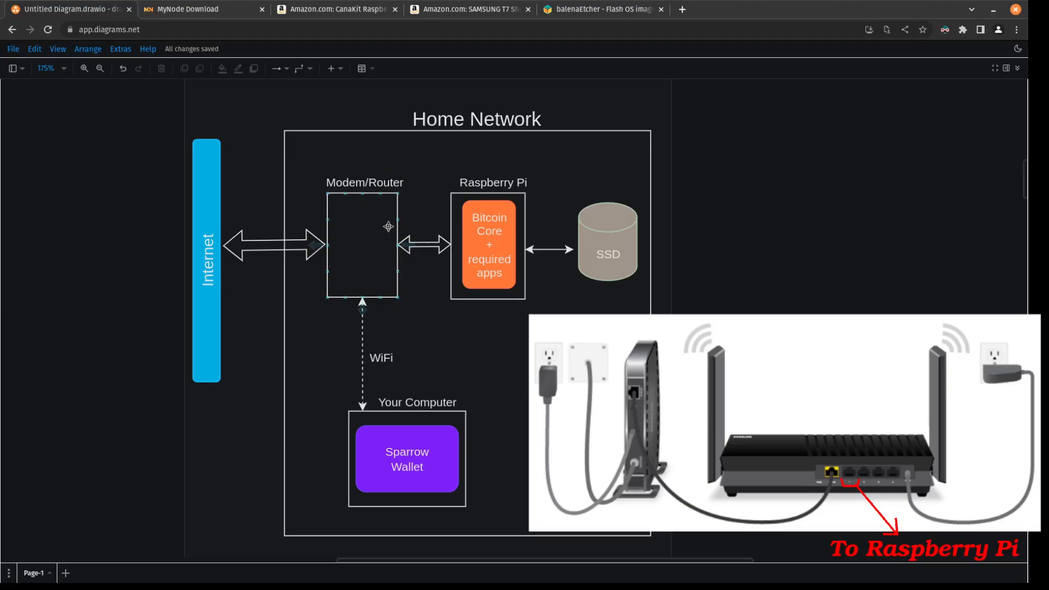
mouse_move(392, 239)
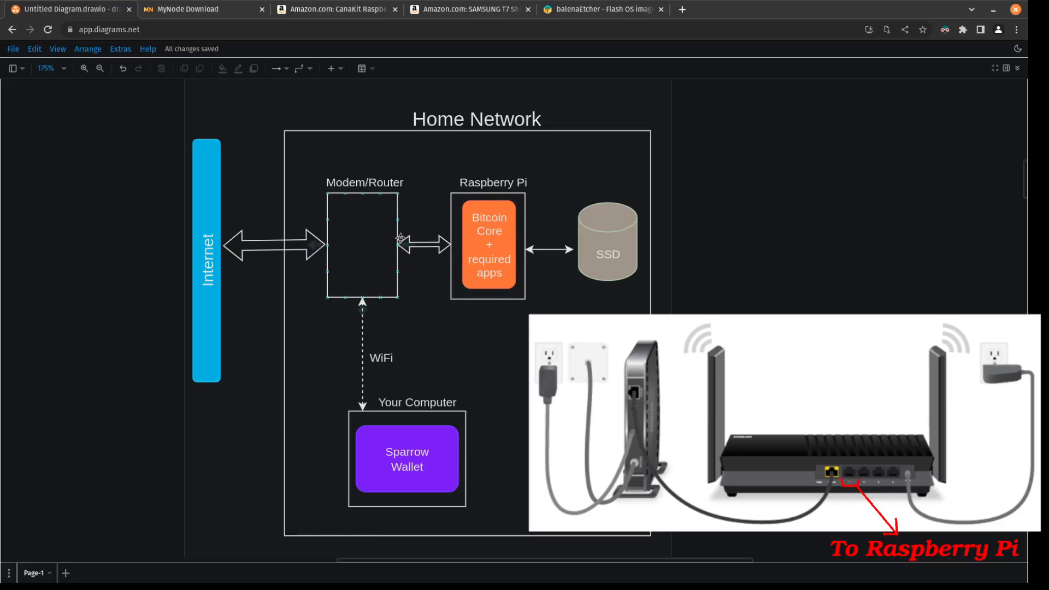
left_click(407, 459)
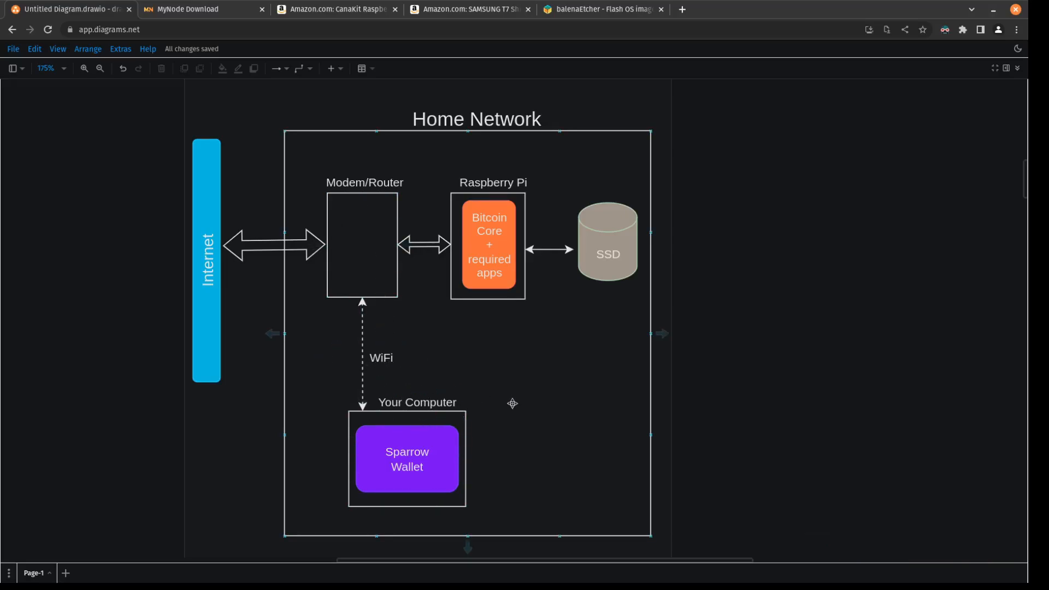
left_click(407, 458)
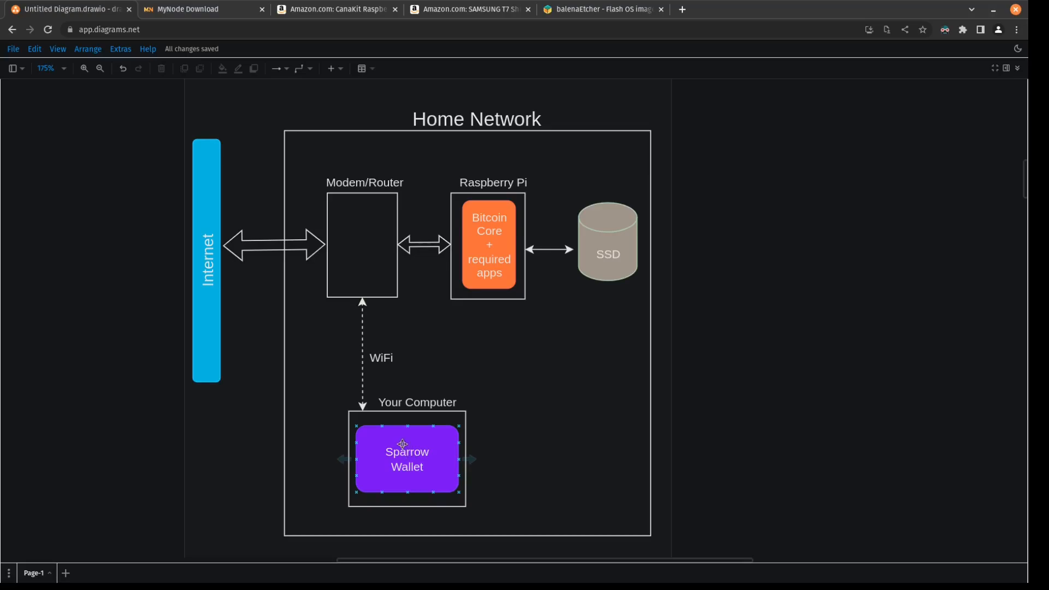
left_click(369, 230)
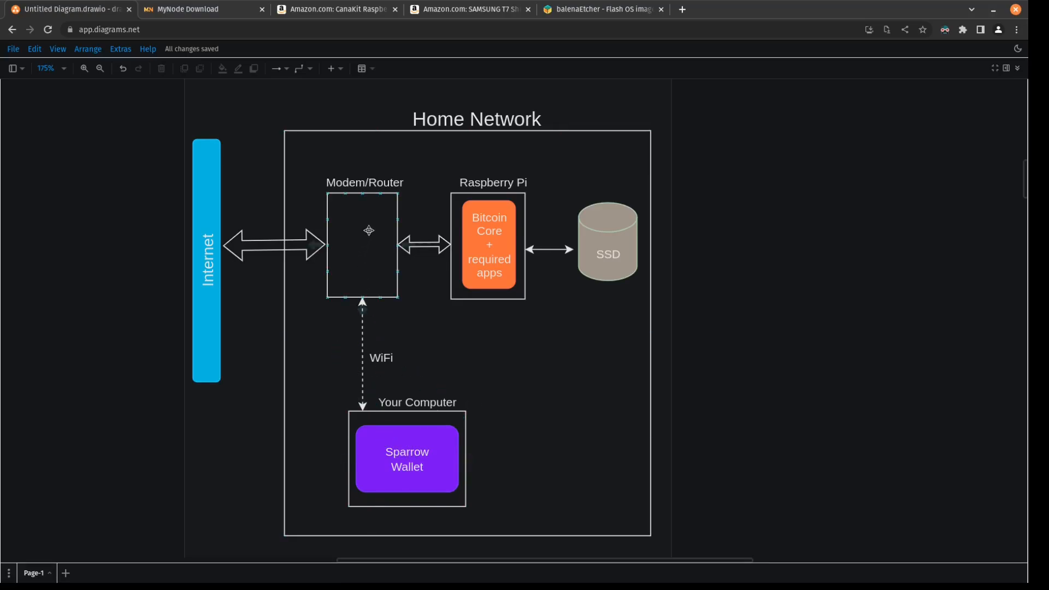
mouse_move(376, 246)
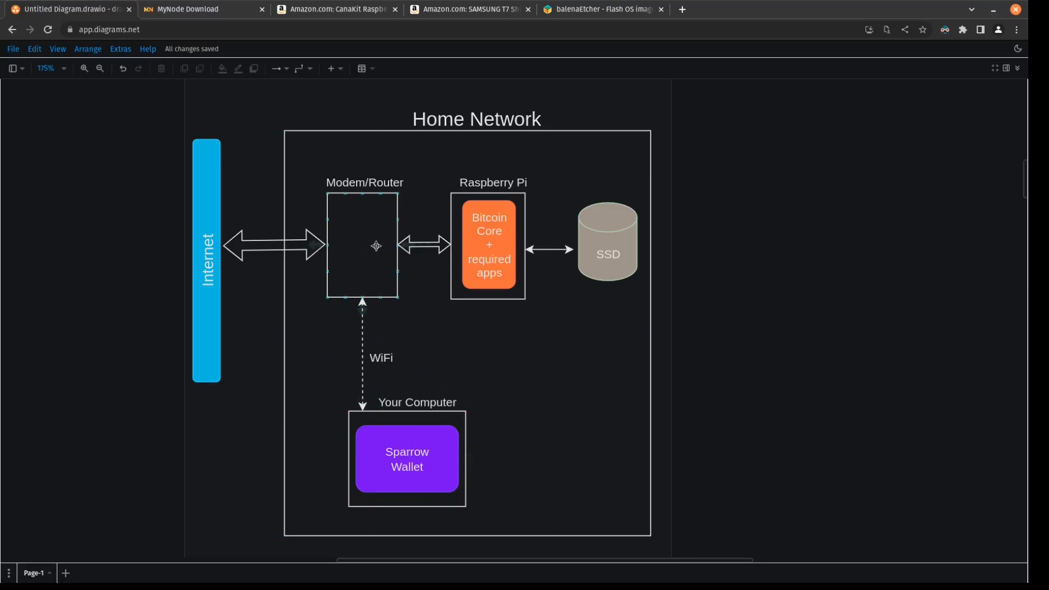
left_click(489, 245)
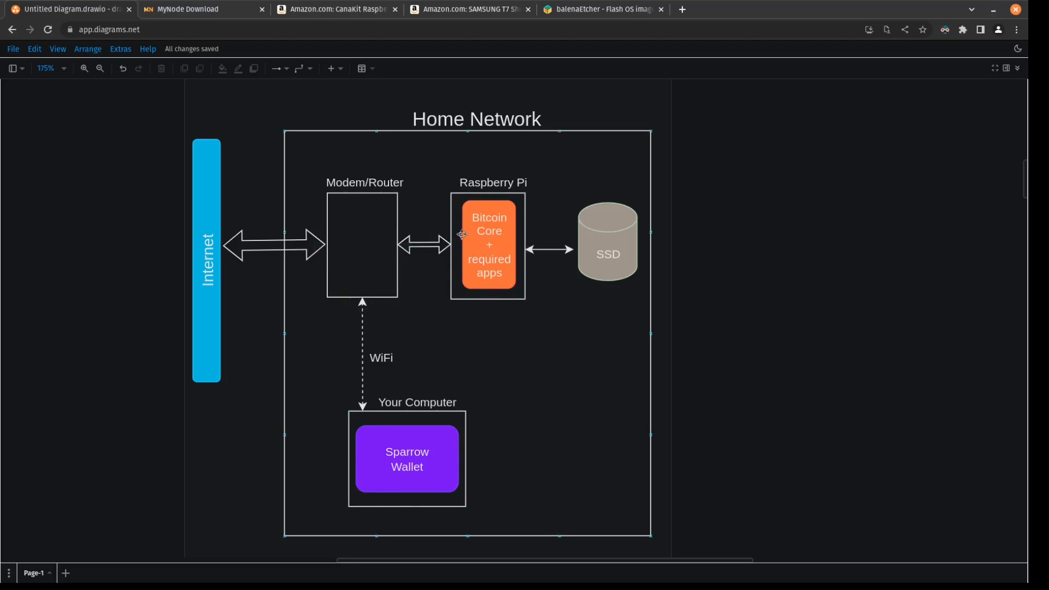
left_click(607, 254)
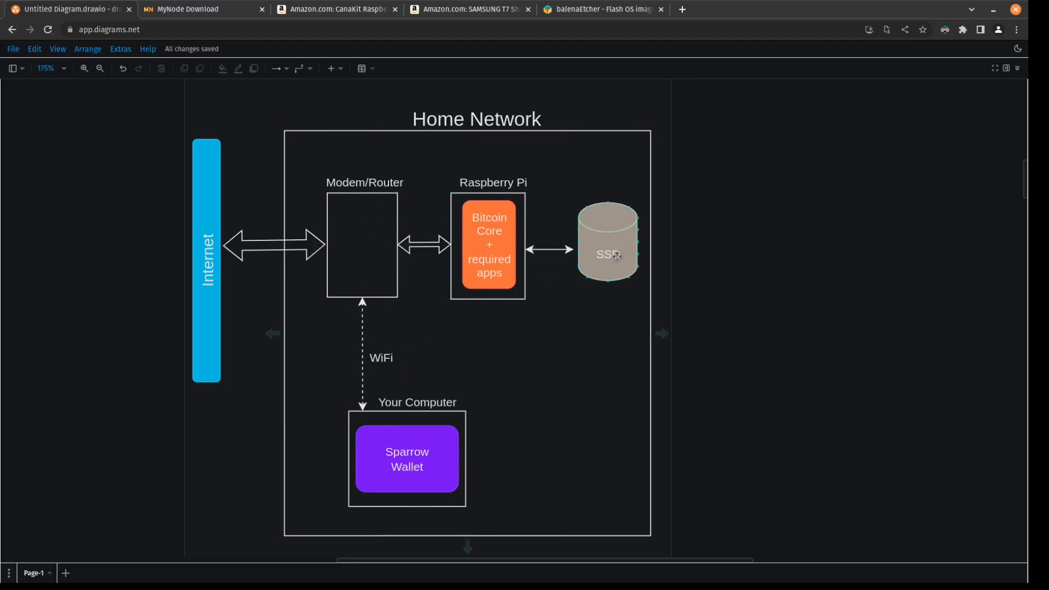
left_click(492, 182)
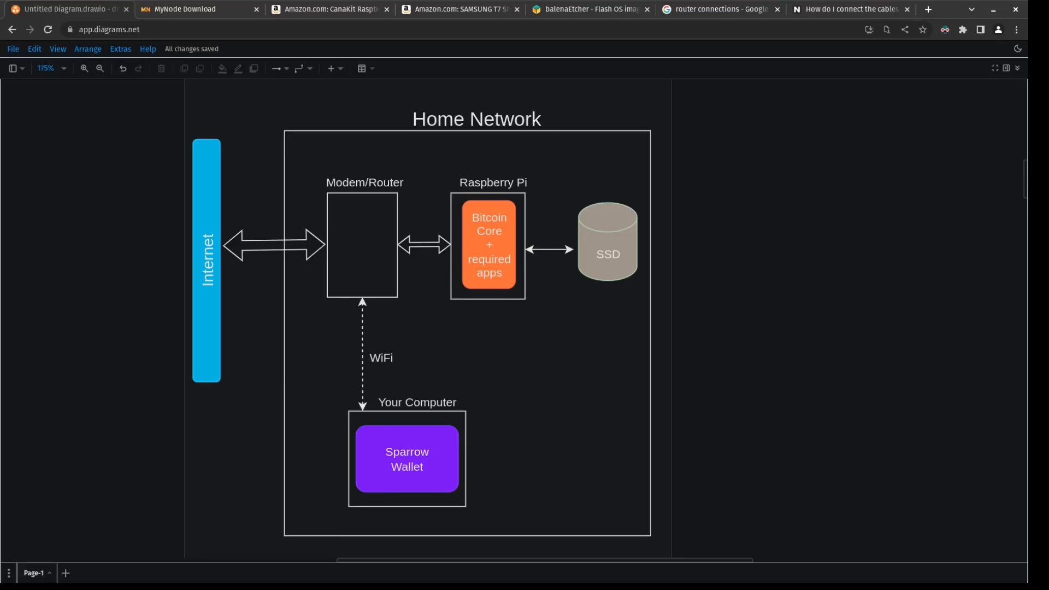
Step: Scroll past Process Overview to the 'Set up Micro SD card' slide
scroll("down", 3)
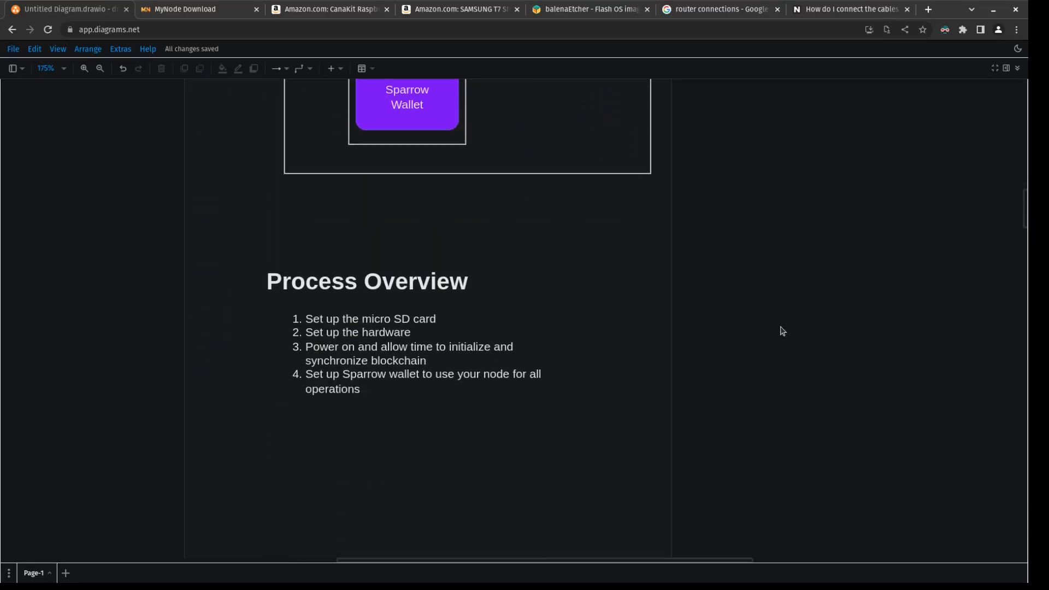
scroll("down", 3)
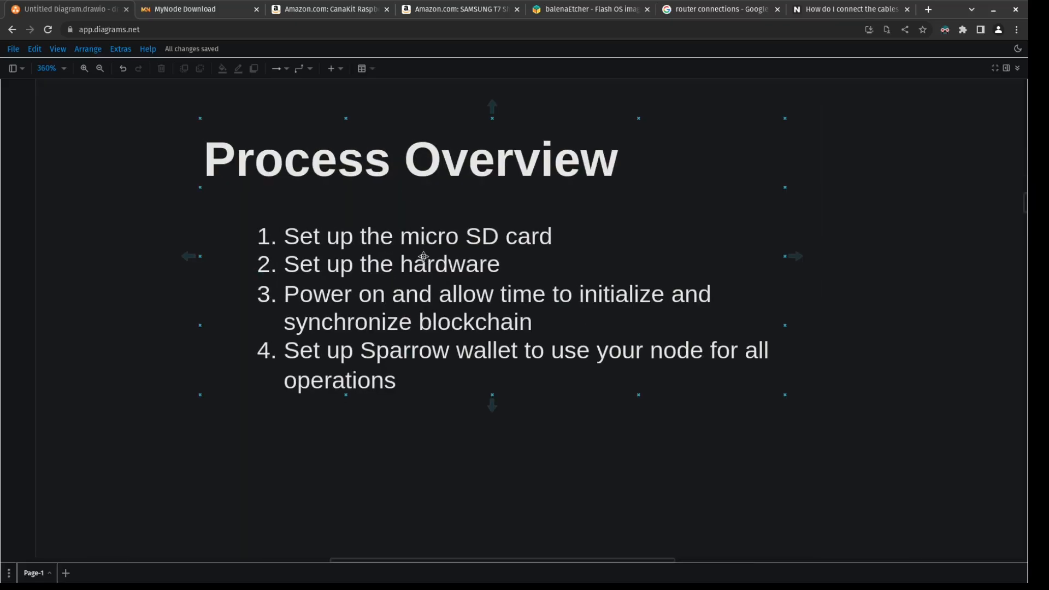
left_click(501, 479)
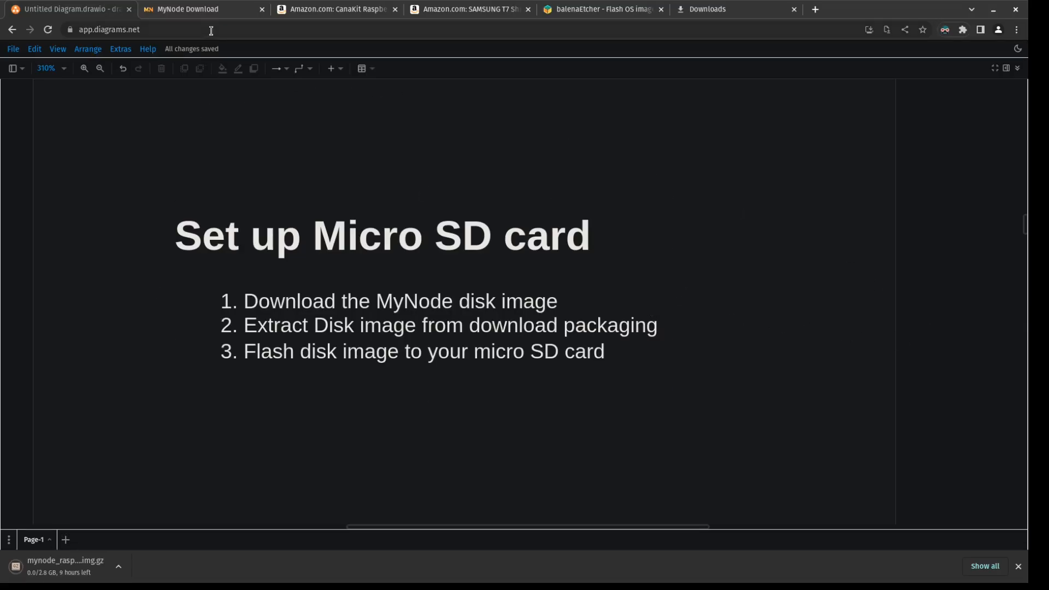
Step: Switch to the MyNode download page with its device image links
left_click(196, 9)
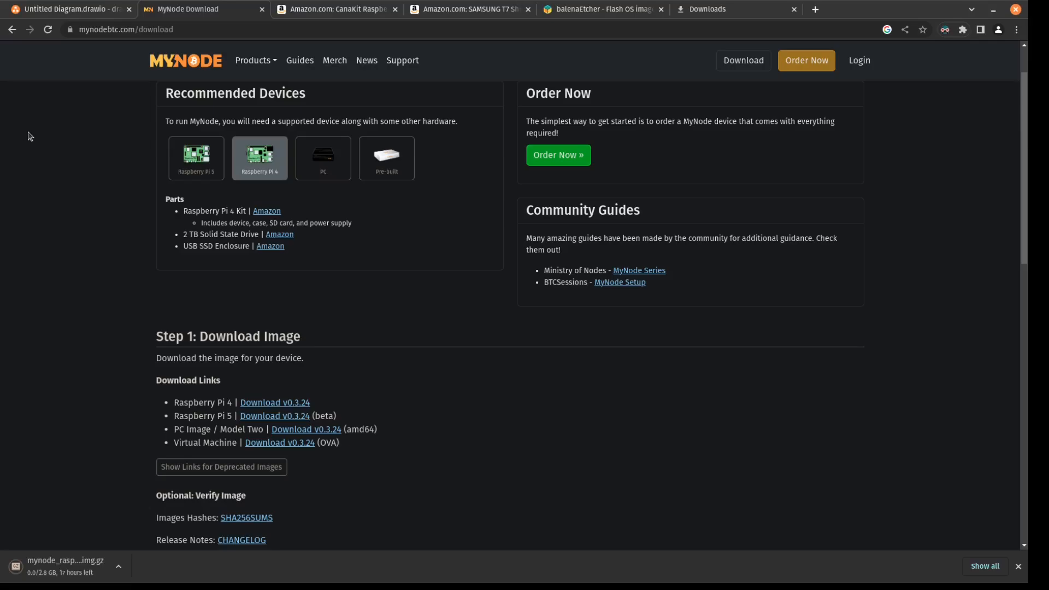
mouse_move(195, 348)
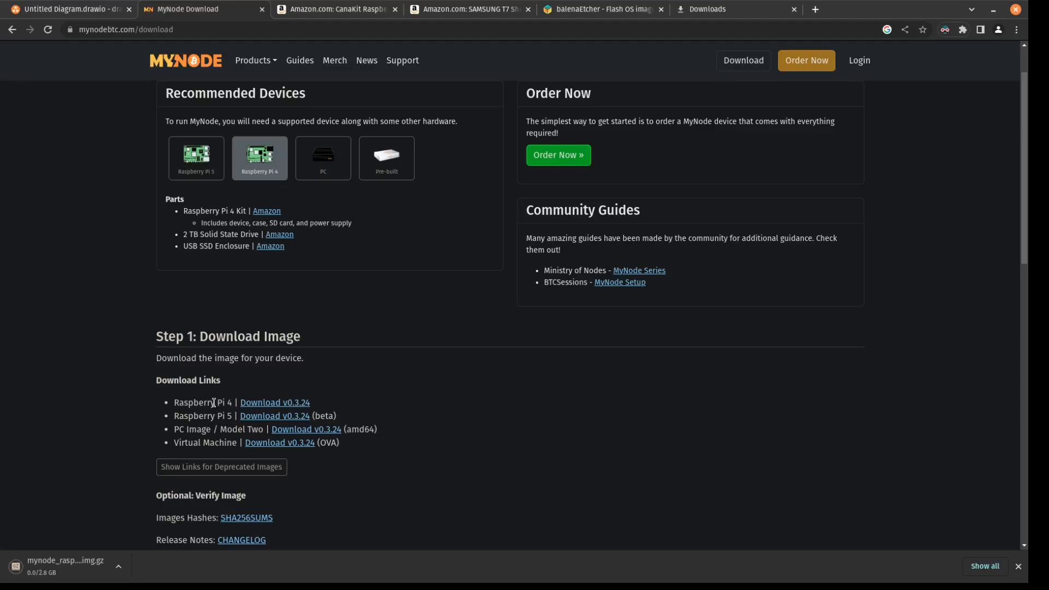
mouse_move(277, 405)
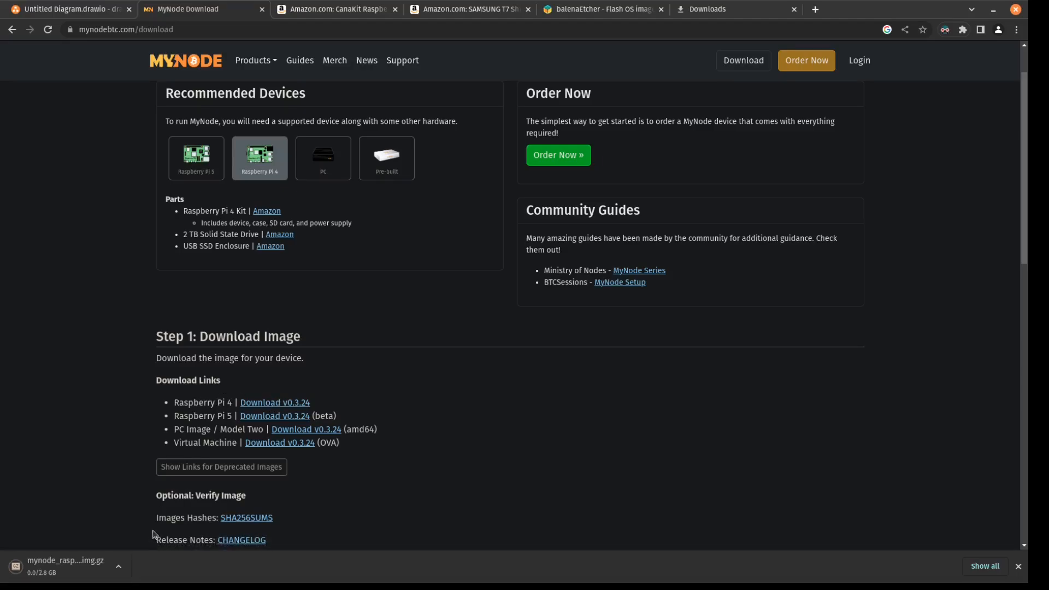
mouse_move(69, 574)
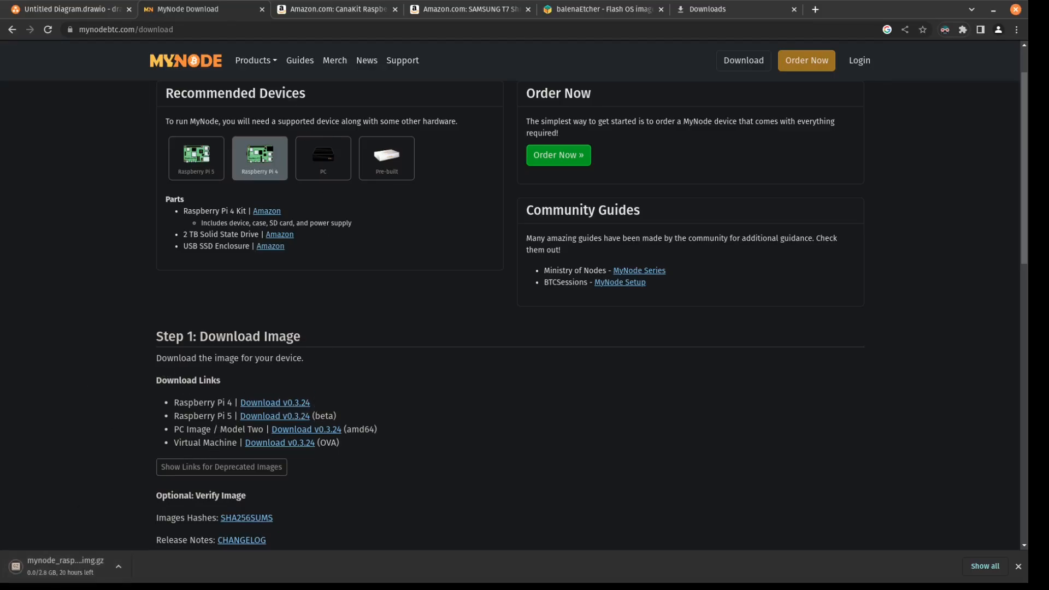
Step: Return to the Untitled Diagram 'Set up Micro SD card' steps
left_click(74, 9)
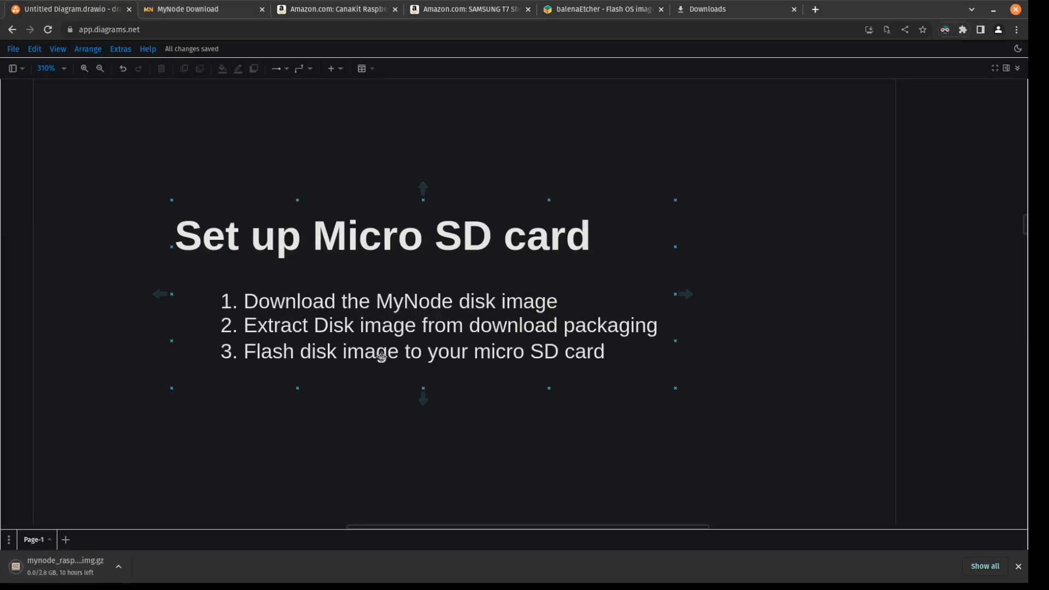
mouse_move(270, 330)
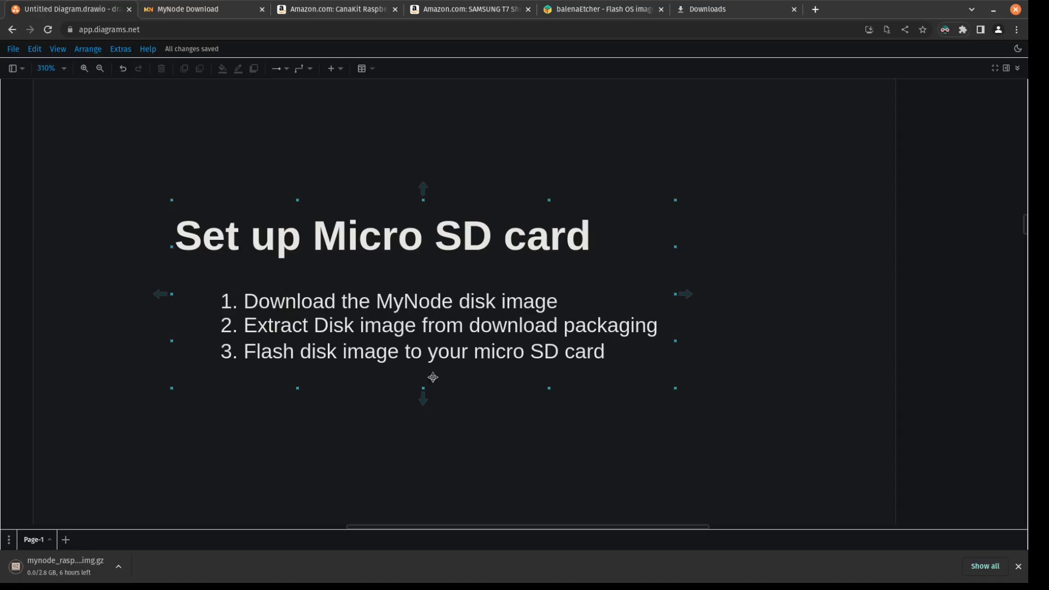
mouse_move(590, 364)
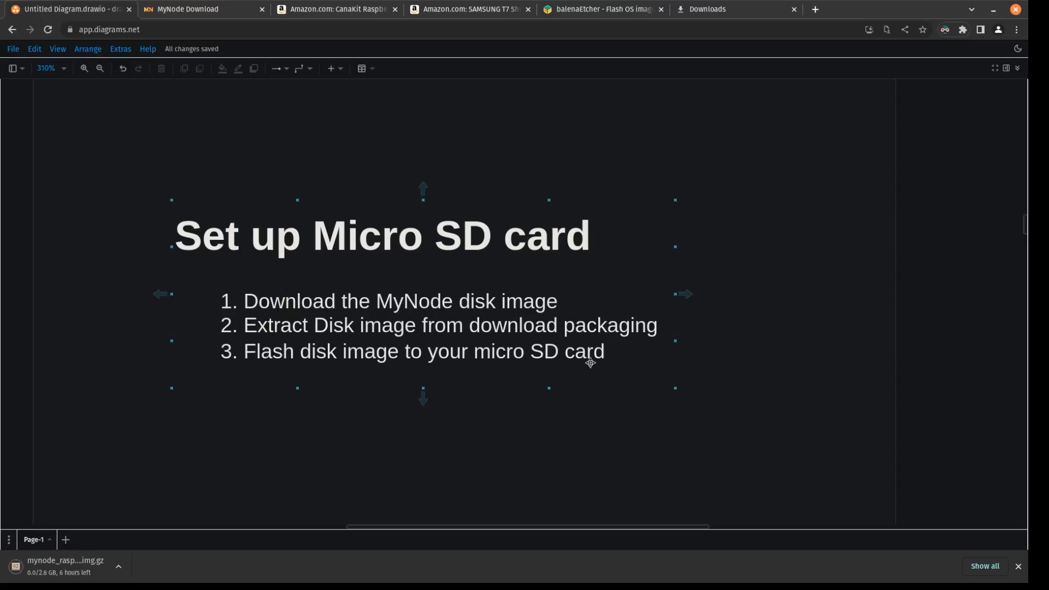
Step: Browse the balenaEtcher site down to its download assets, then return to MyNode
left_click(604, 9)
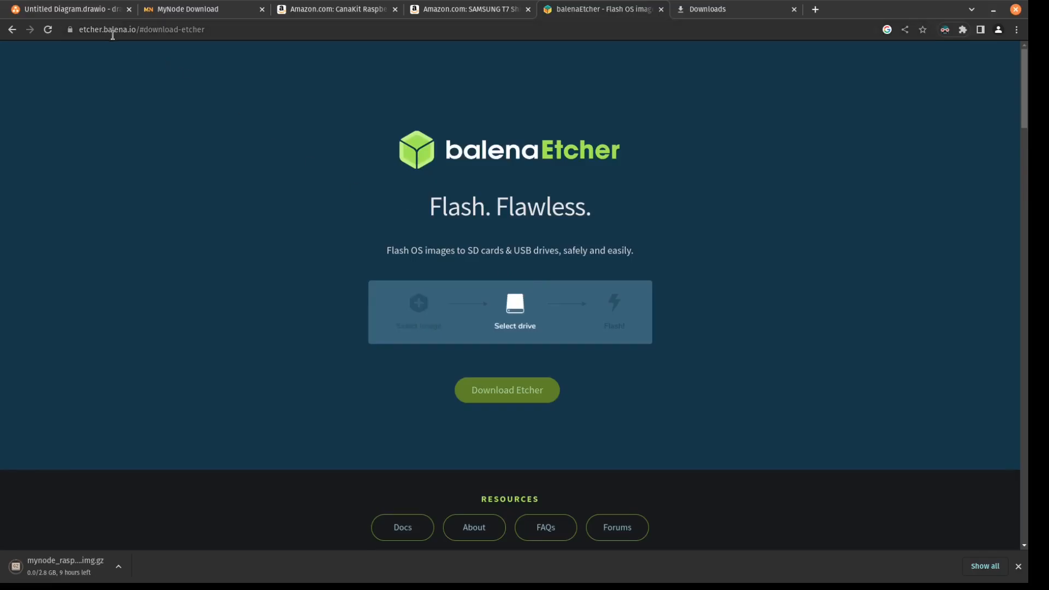
scroll("down", 3)
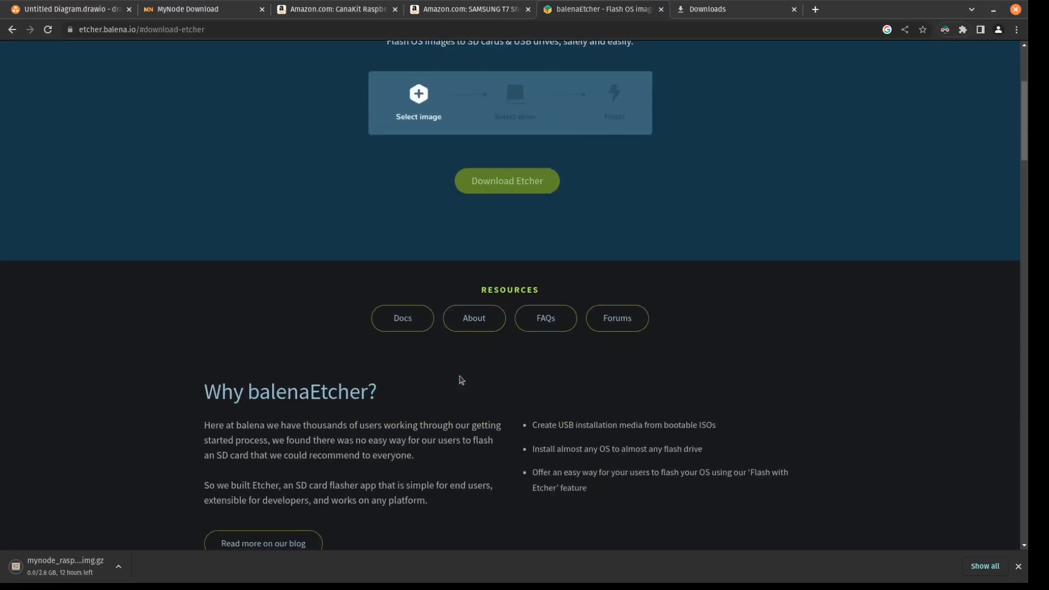
scroll("down", 3)
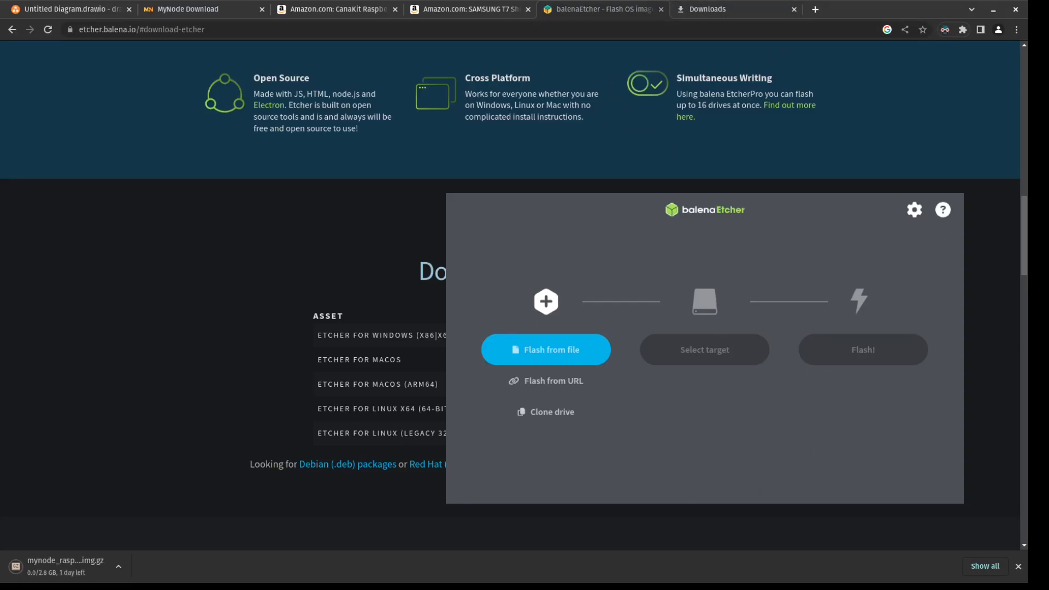
left_click(197, 10)
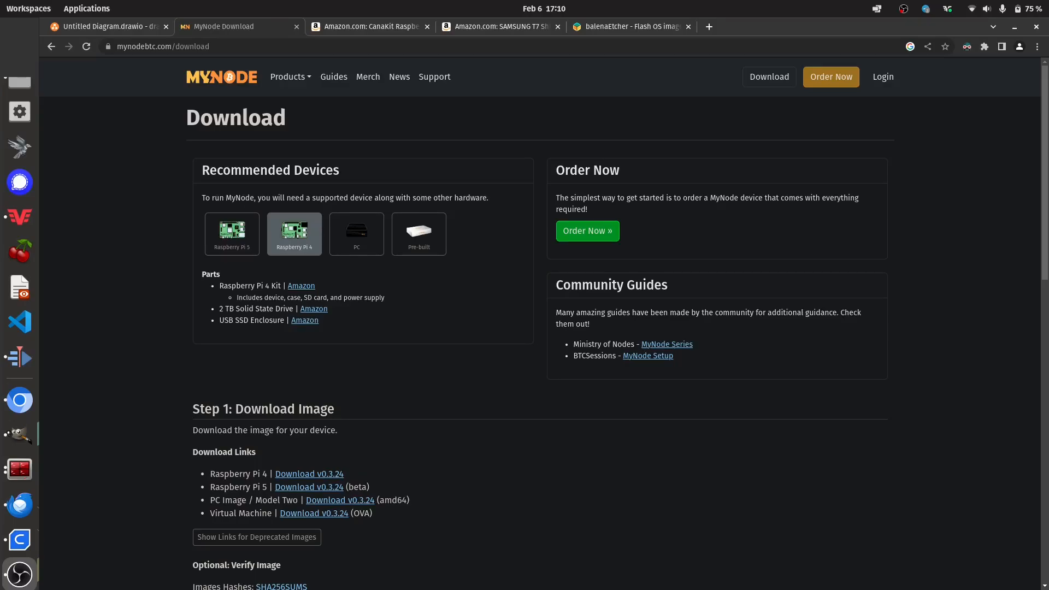
Step: Extract mynode_raspi45_0-3-24.img.gz in Downloads with Extract Here
left_click(20, 199)
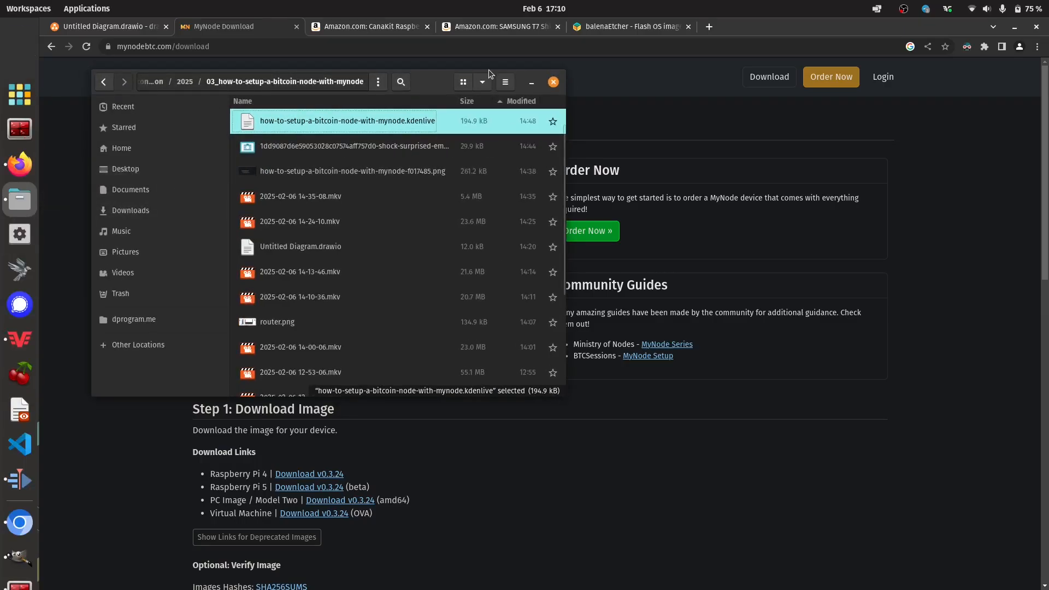
left_click(131, 210)
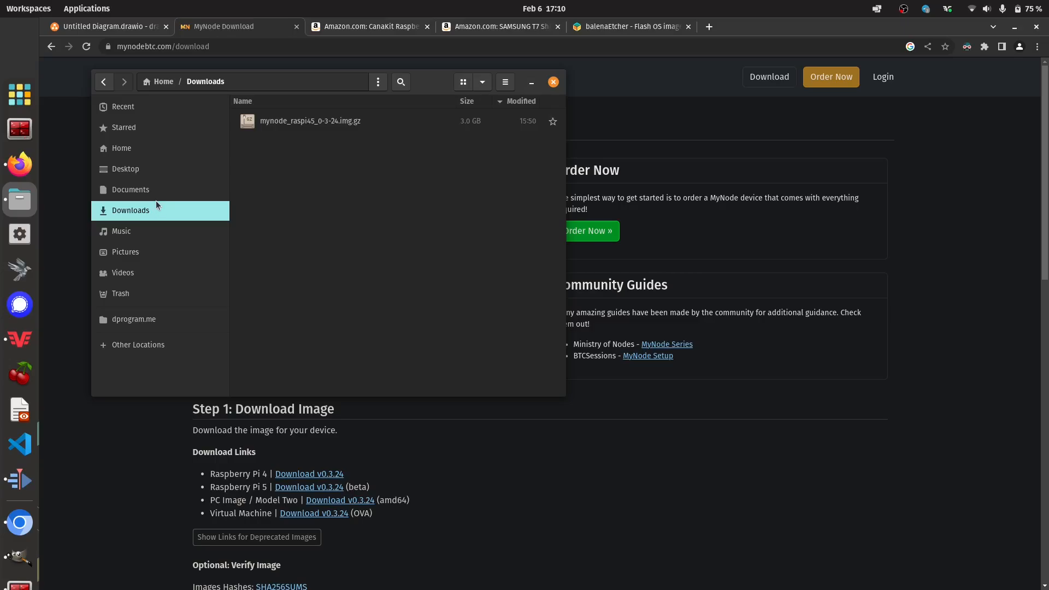
mouse_move(327, 107)
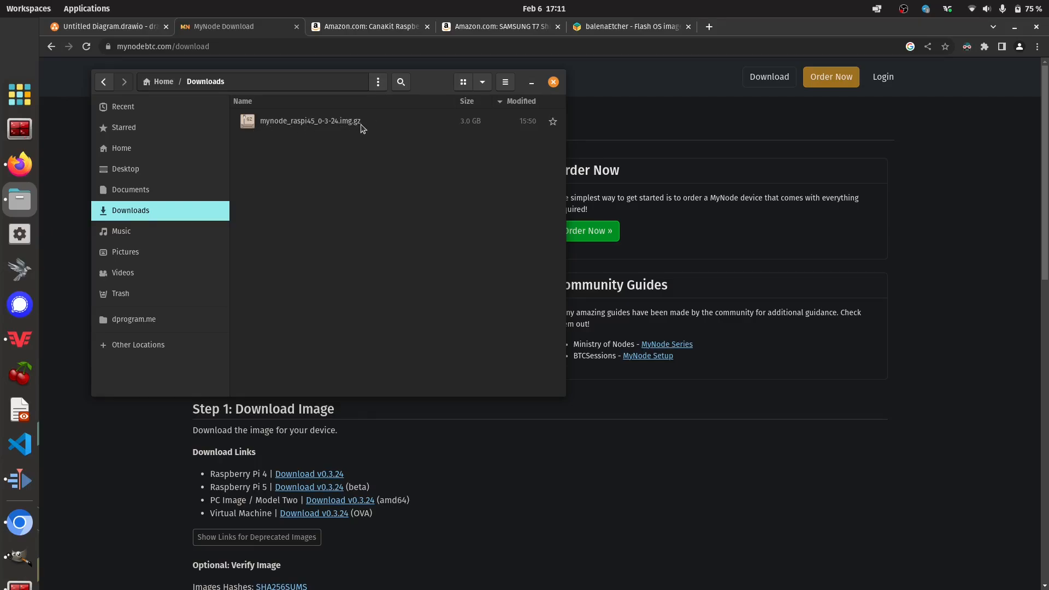
mouse_move(344, 129)
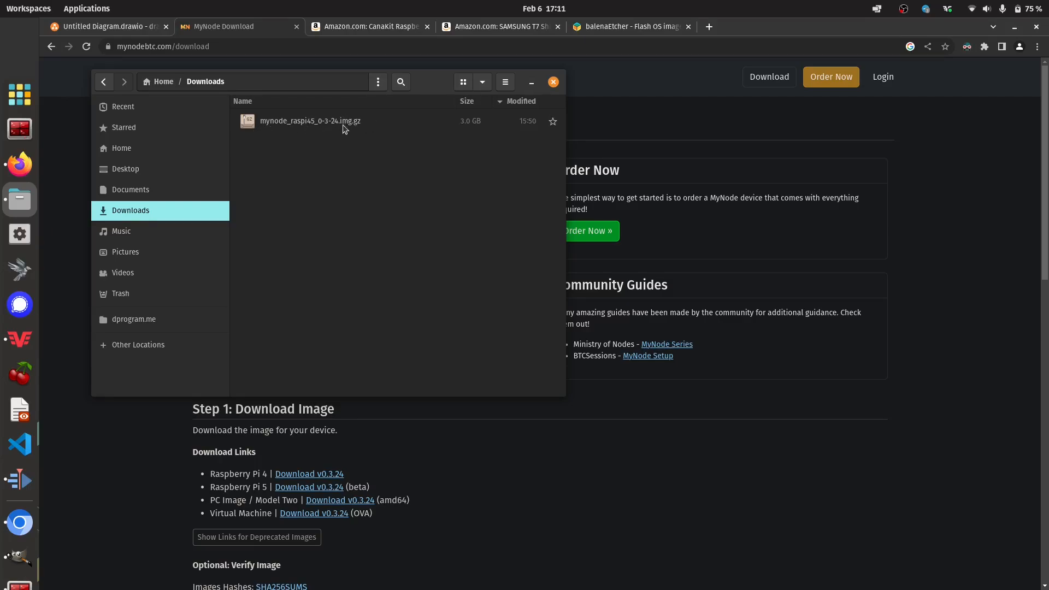
left_click(310, 121)
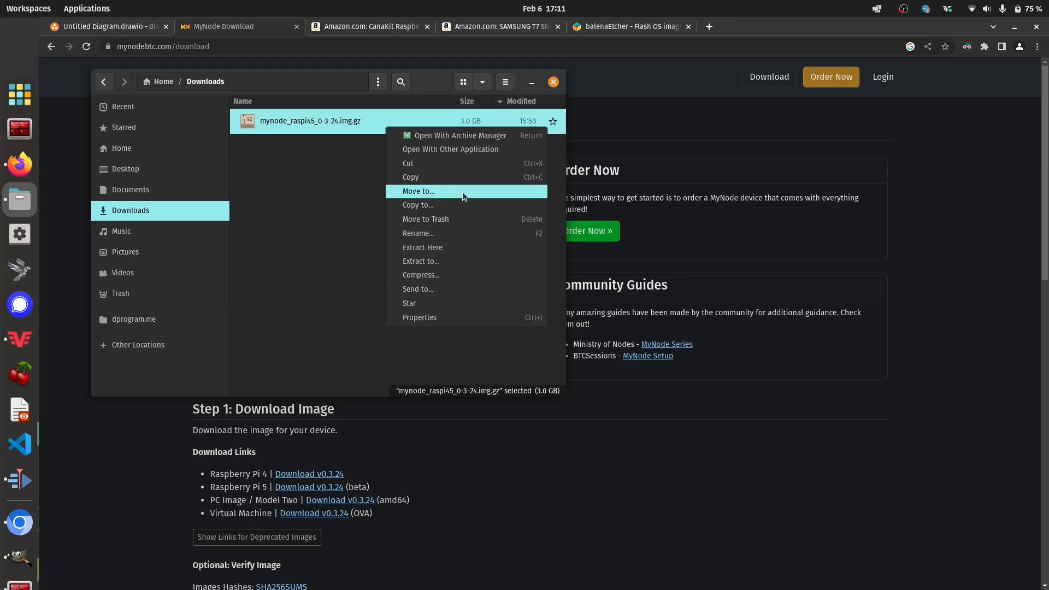
left_click(422, 248)
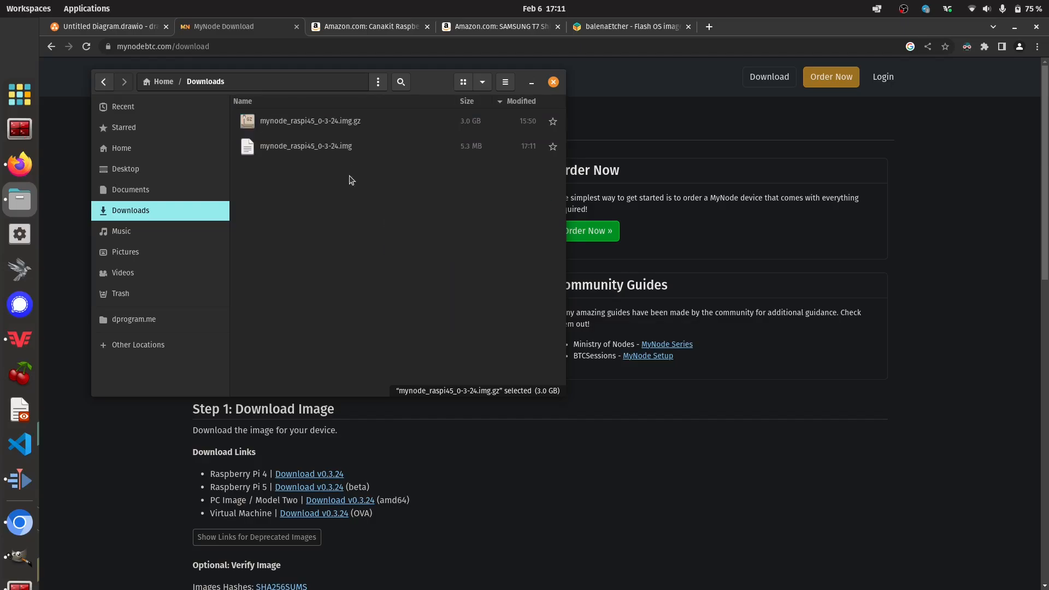
left_click(306, 146)
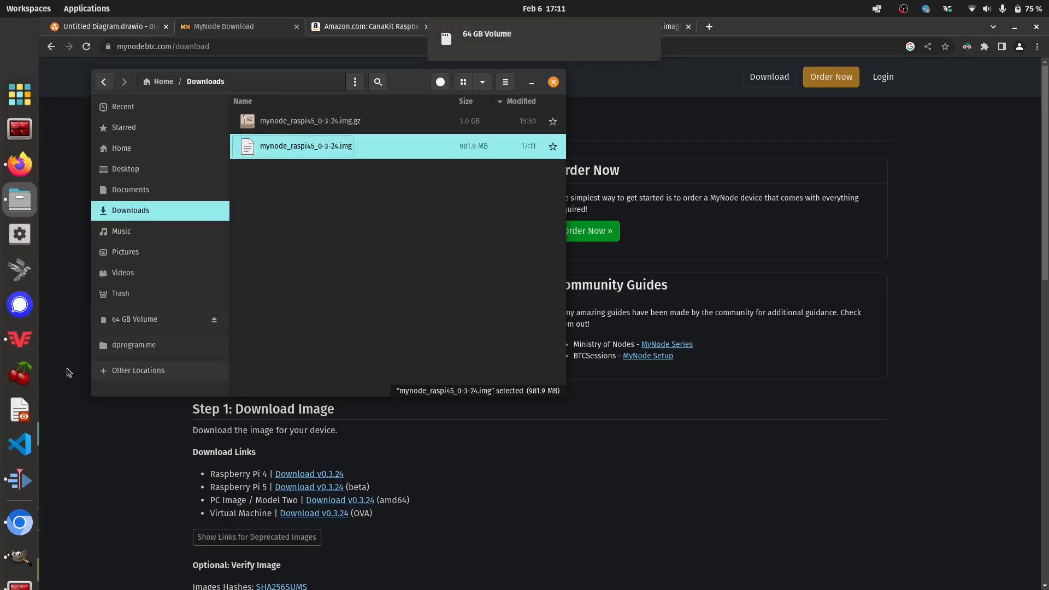
Step: Confirm the 64 GB volume is empty, then switch to Documents
left_click(135, 319)
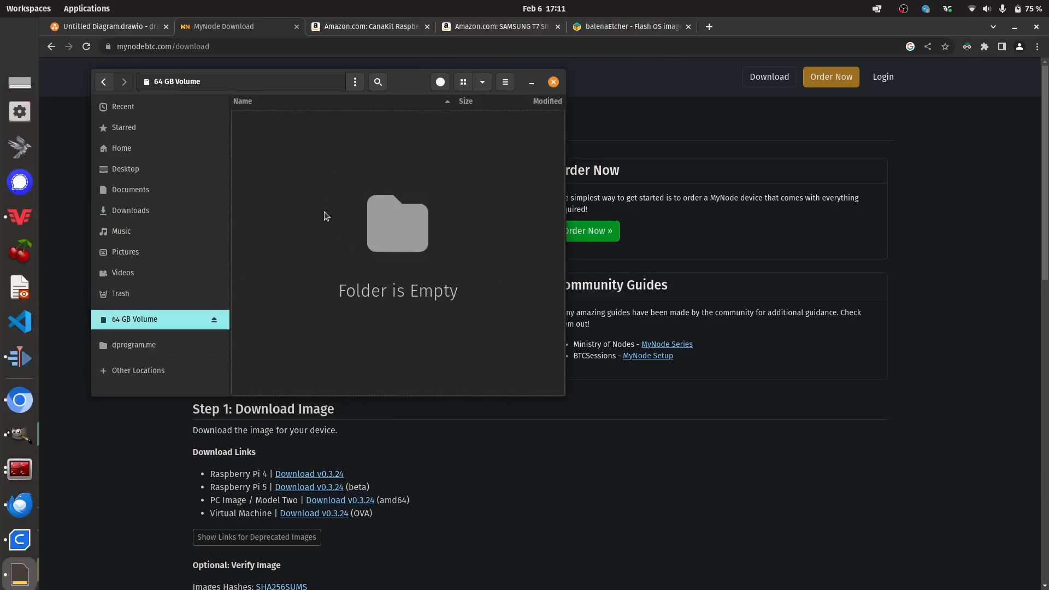
mouse_move(501, 262)
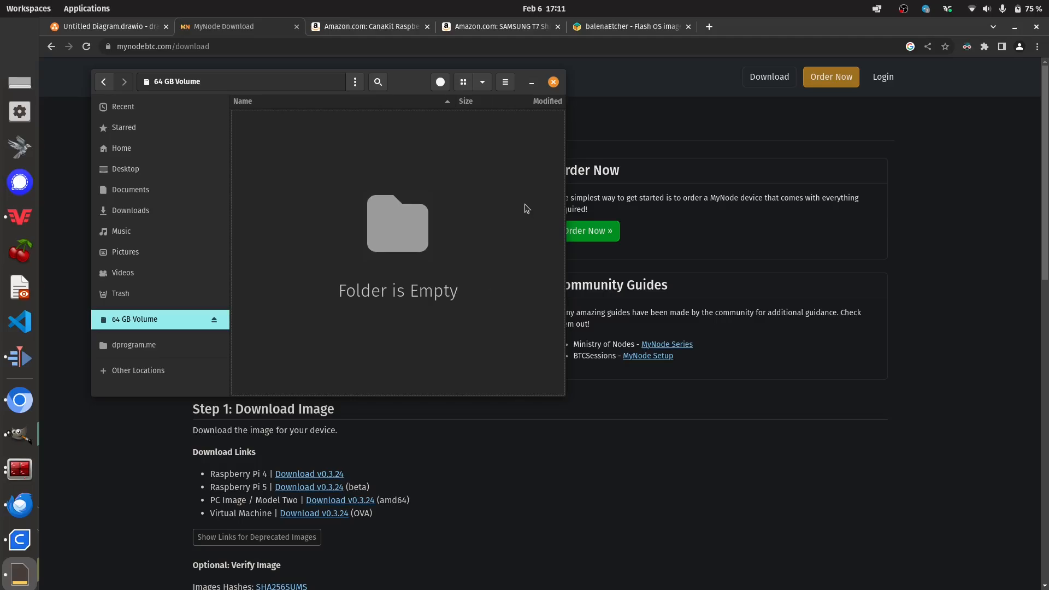
mouse_move(450, 305)
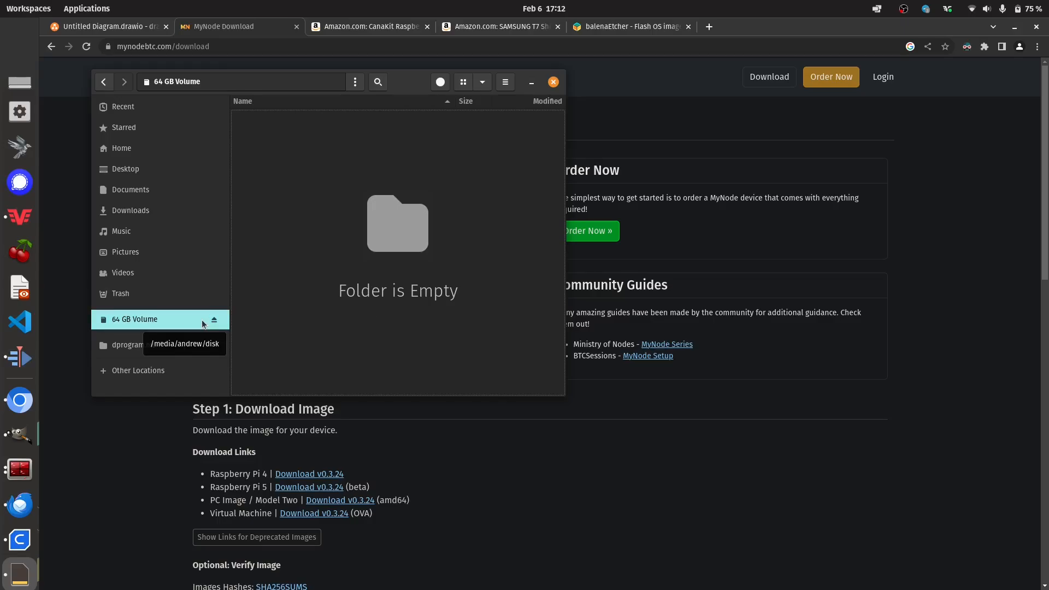
left_click(130, 189)
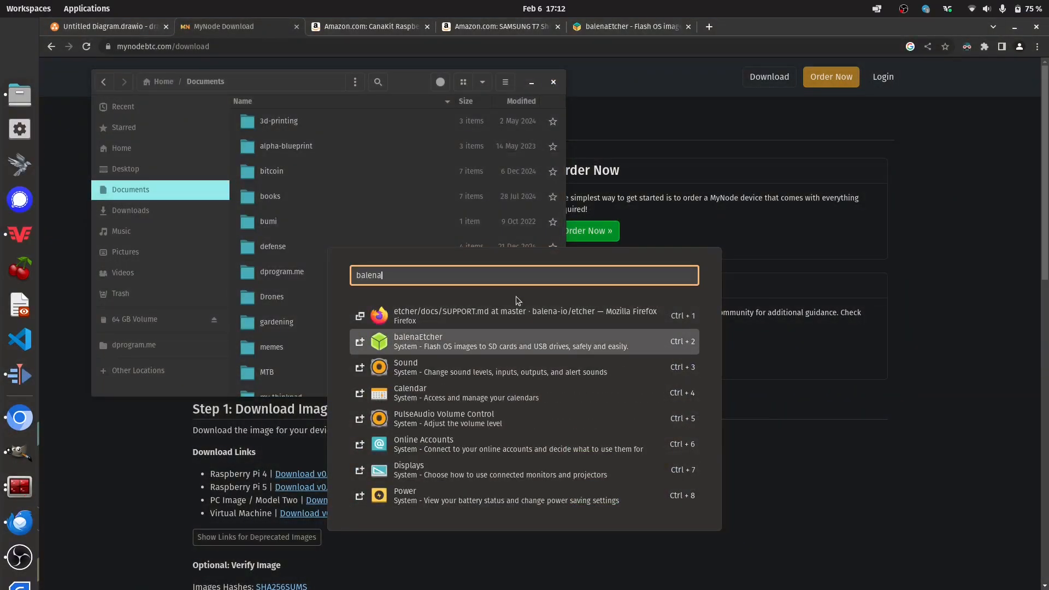
Step: Launch balenaEtcher and choose Flash from file, browsing to Downloads for the image
left_click(418, 341)
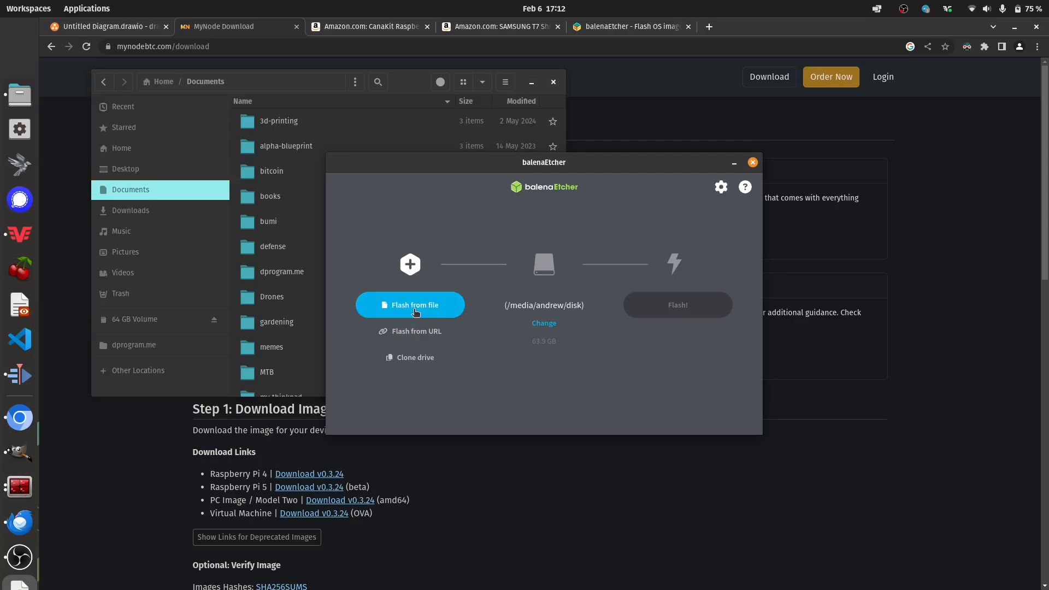
left_click(410, 304)
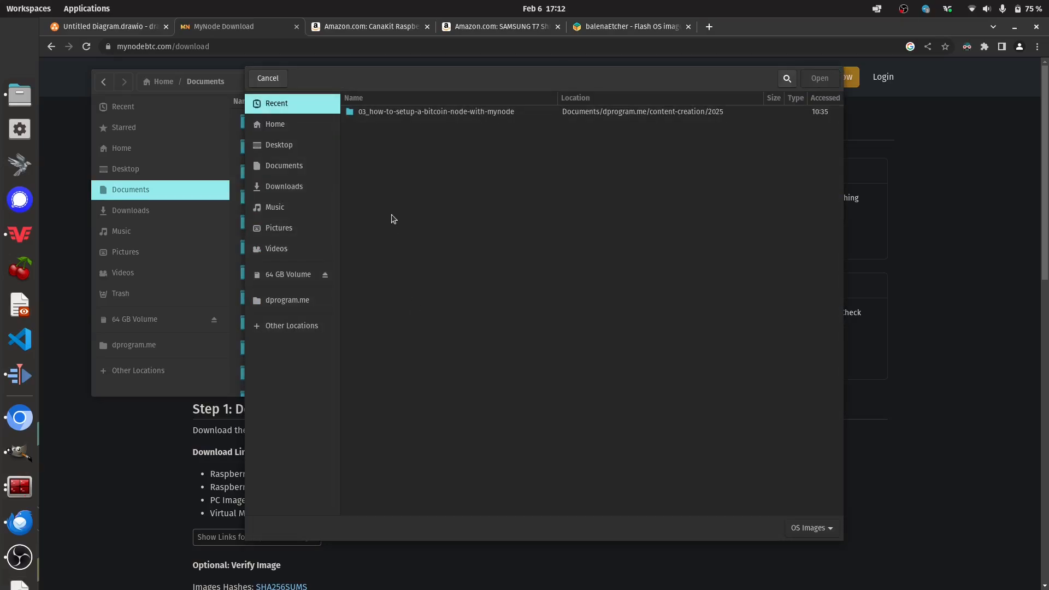
left_click(284, 186)
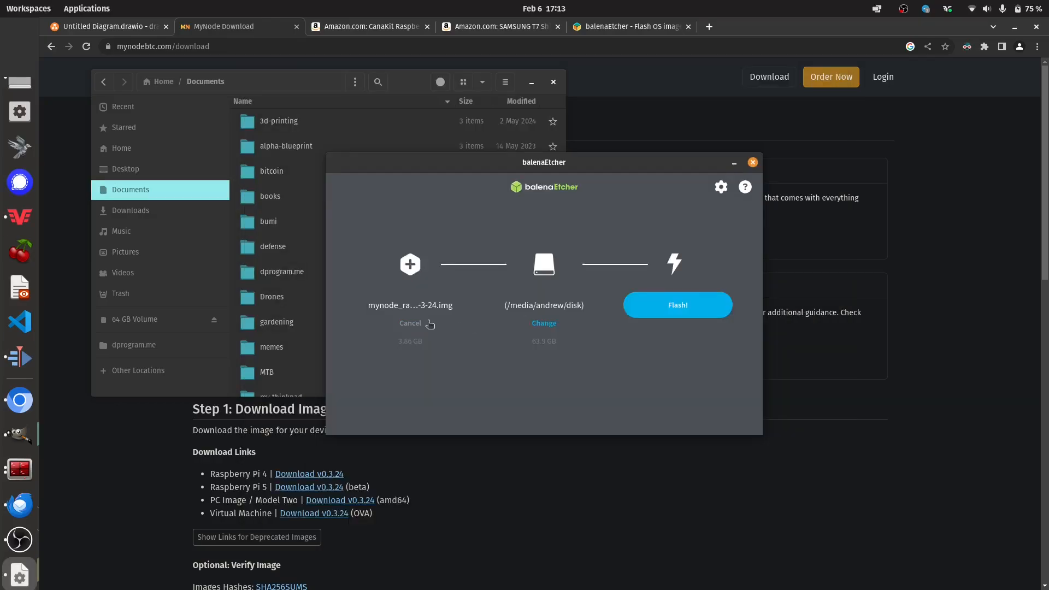
mouse_move(545, 301)
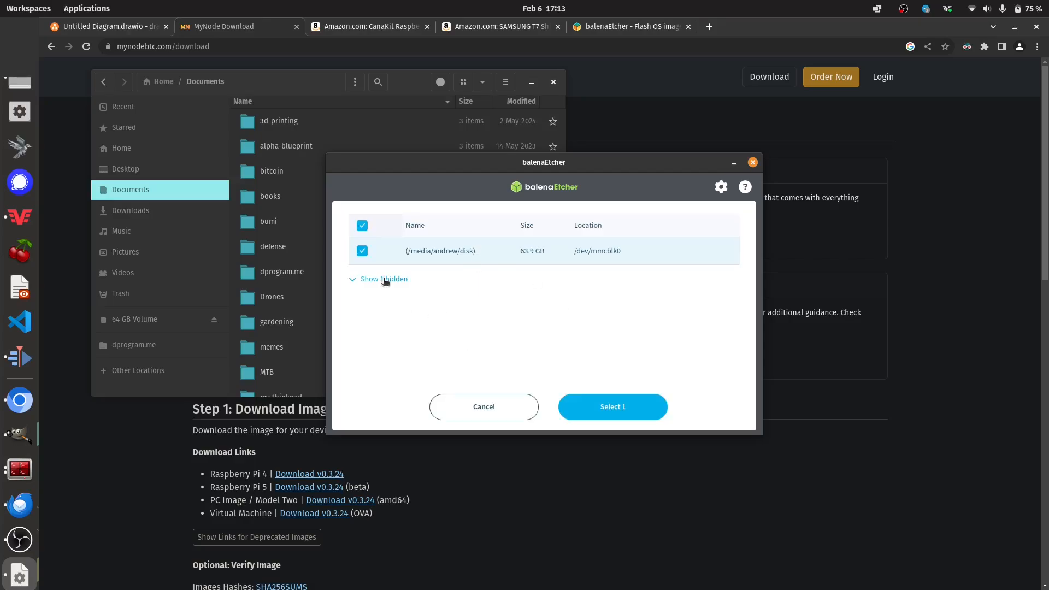
Step: Reveal the hidden system drive, leave it unselected, and confirm the 64 GB card
left_click(378, 279)
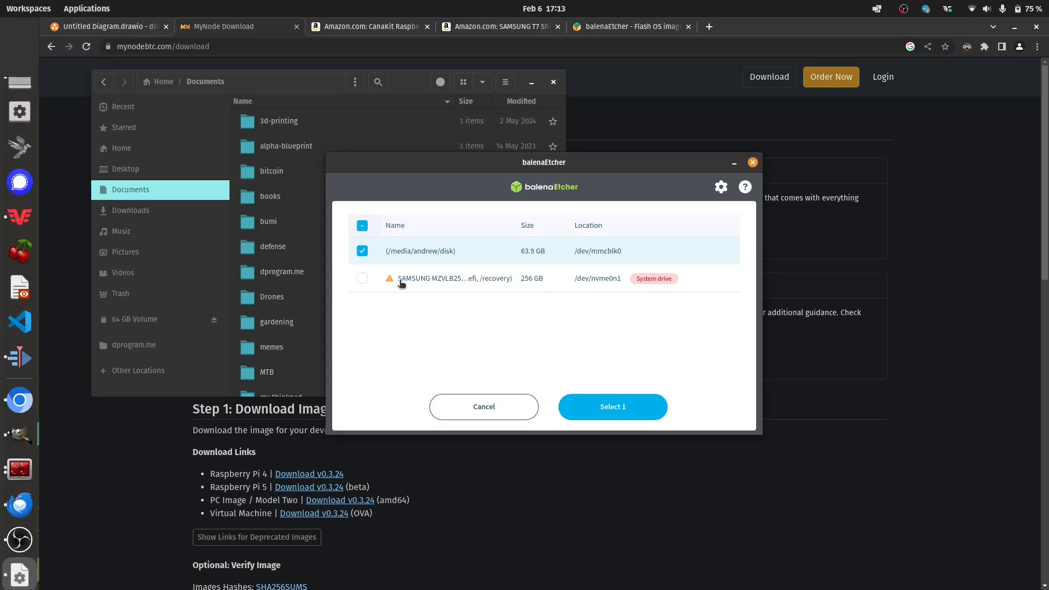
mouse_move(609, 284)
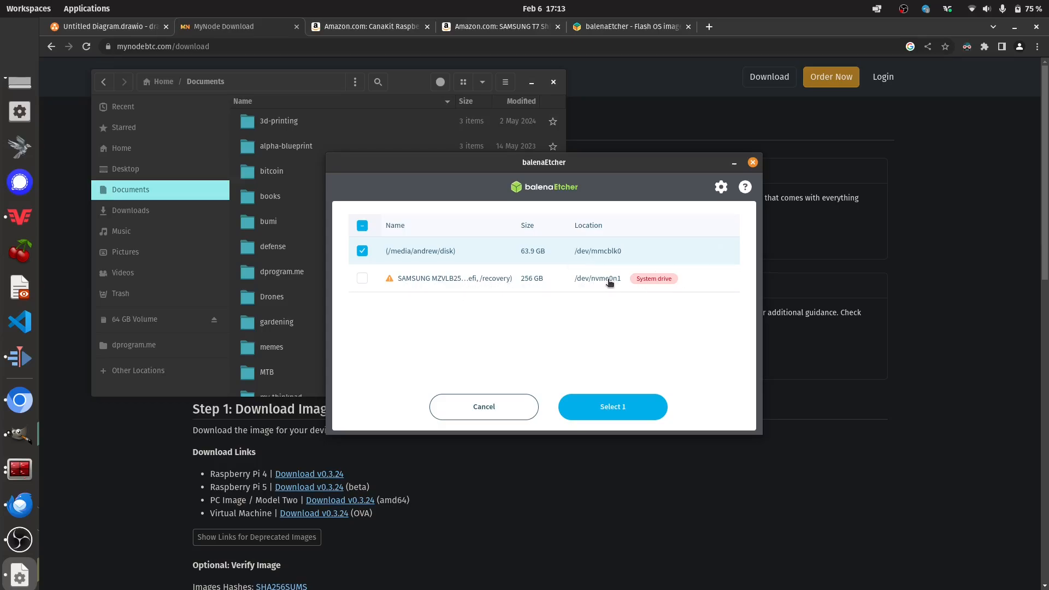
mouse_move(523, 280)
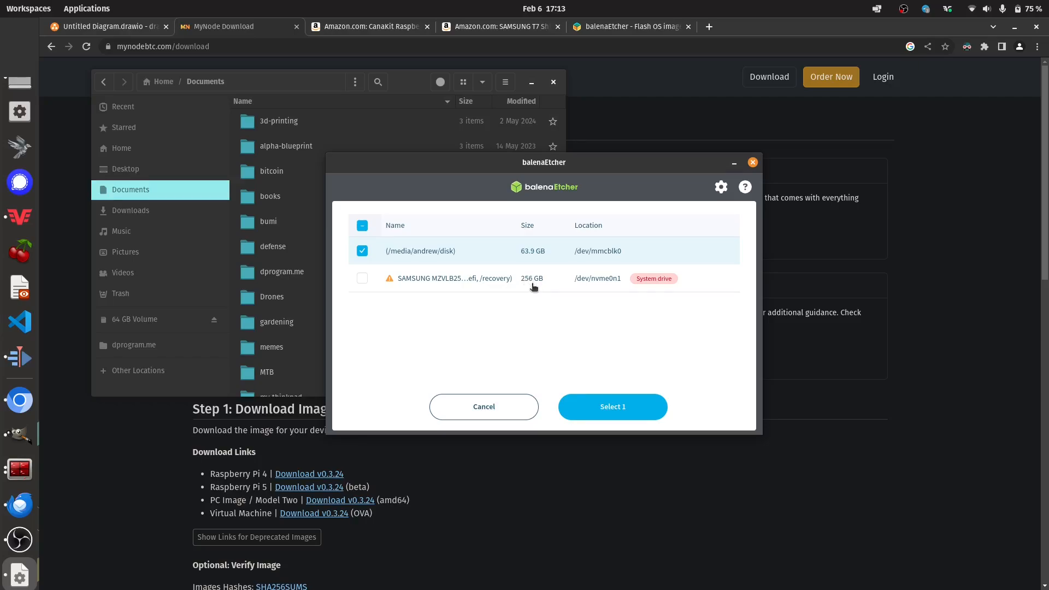
mouse_move(607, 314)
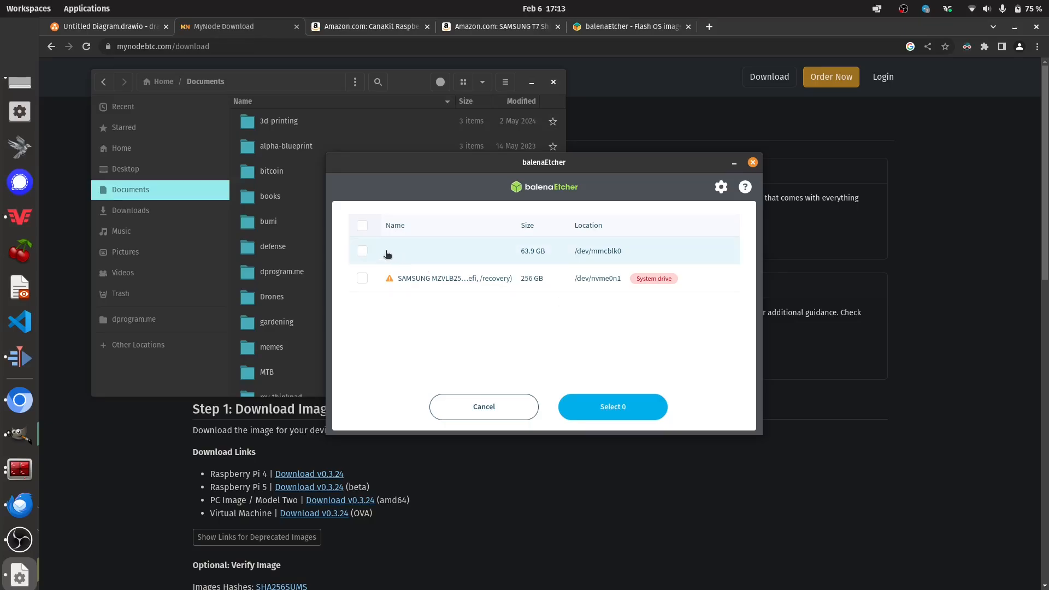
mouse_move(484, 414)
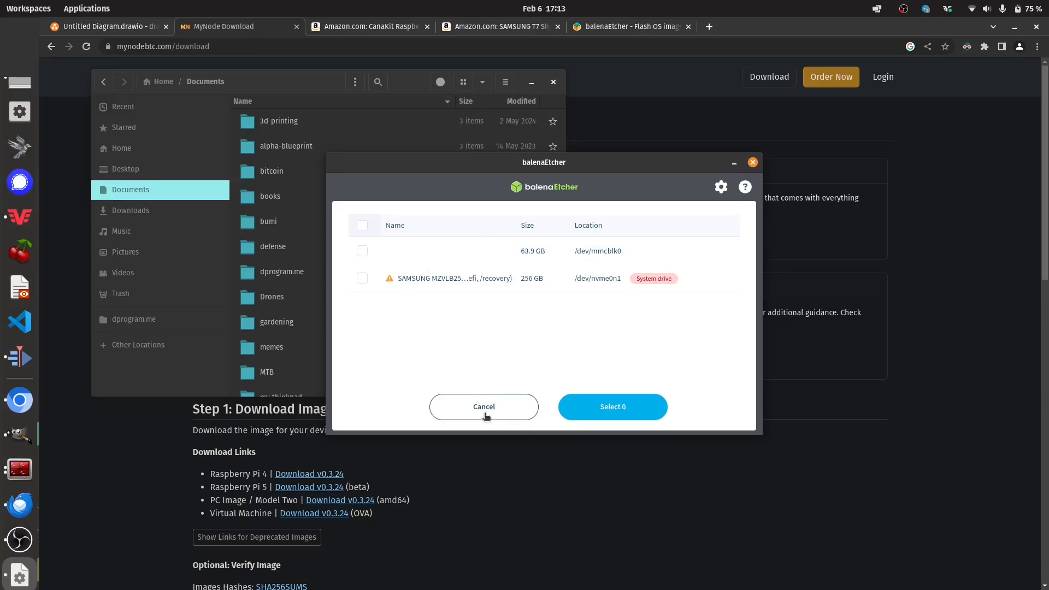
left_click(363, 251)
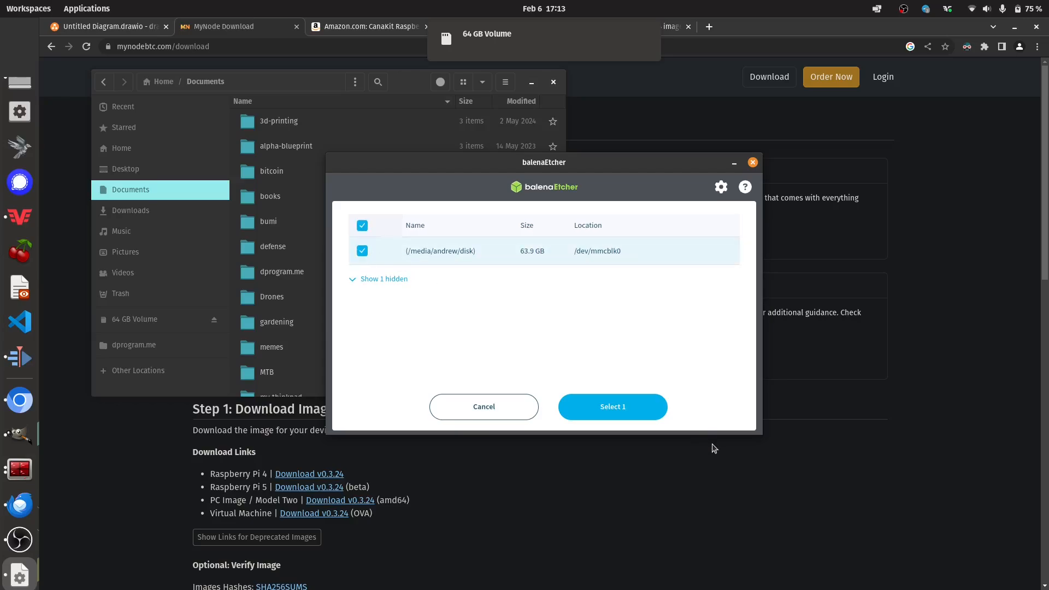
left_click(612, 406)
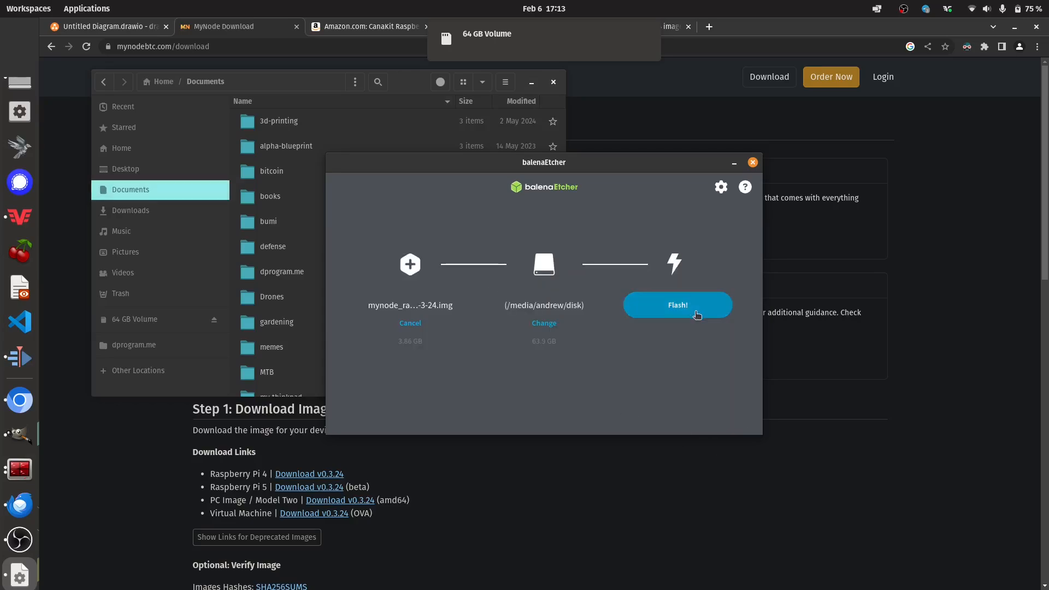
Step: Flash the MyNode image onto the 64 GB micro SD card in balenaEtcher
left_click(677, 305)
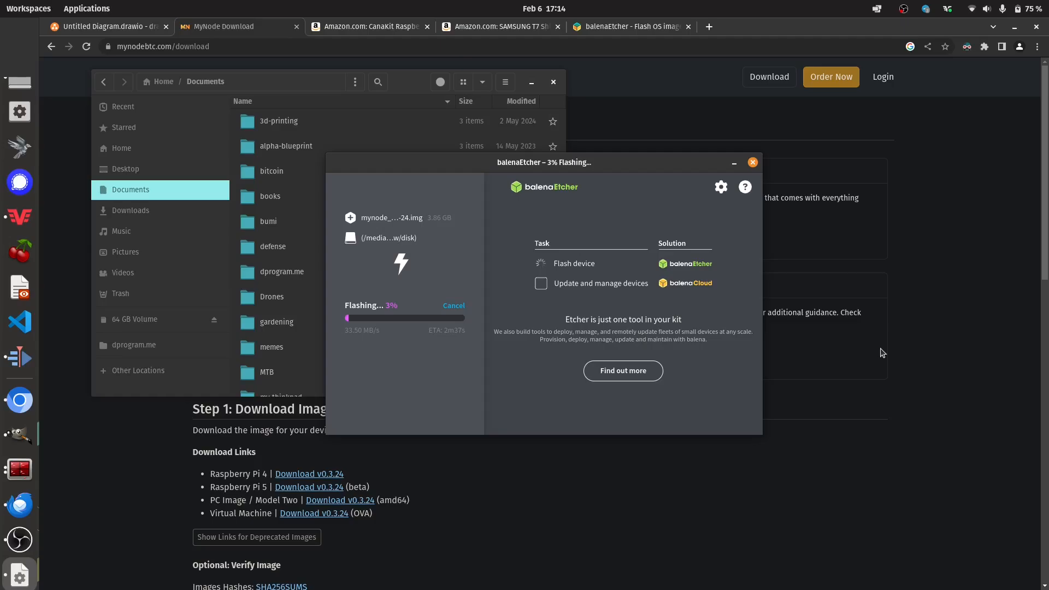
left_click(130, 211)
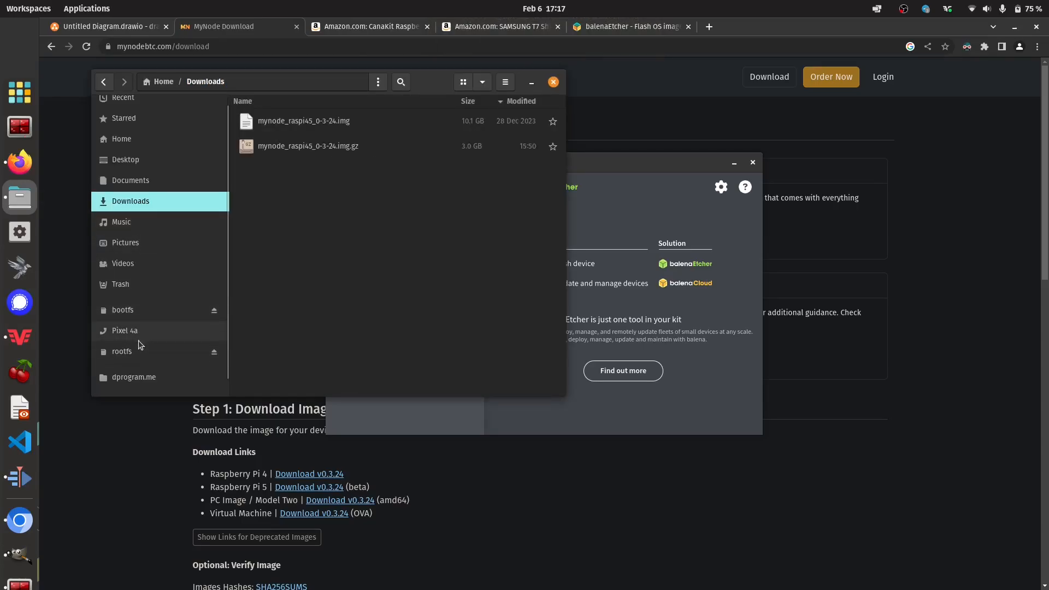
mouse_move(131, 309)
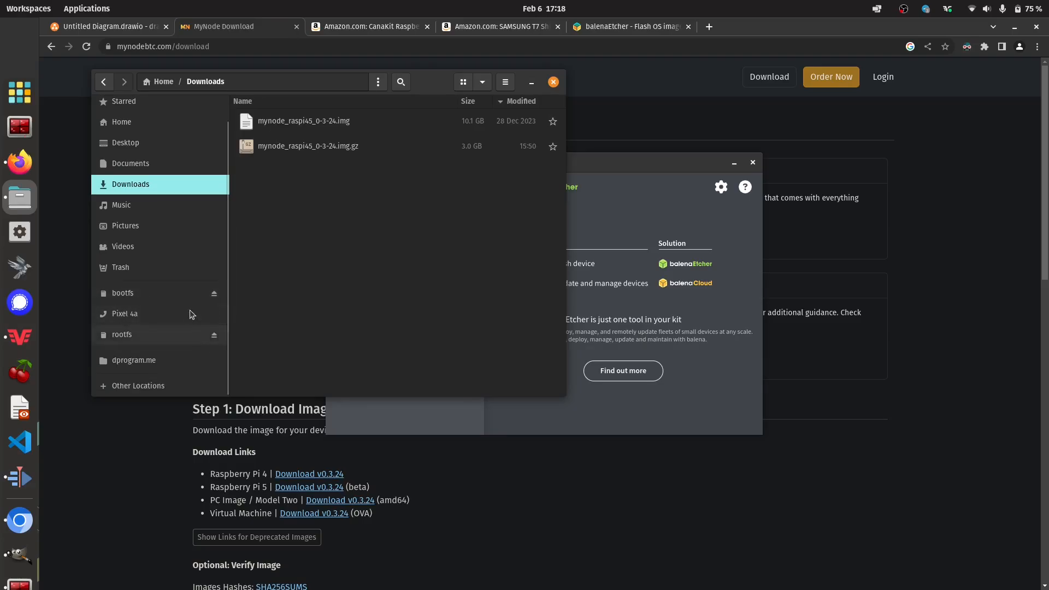
mouse_move(268, 325)
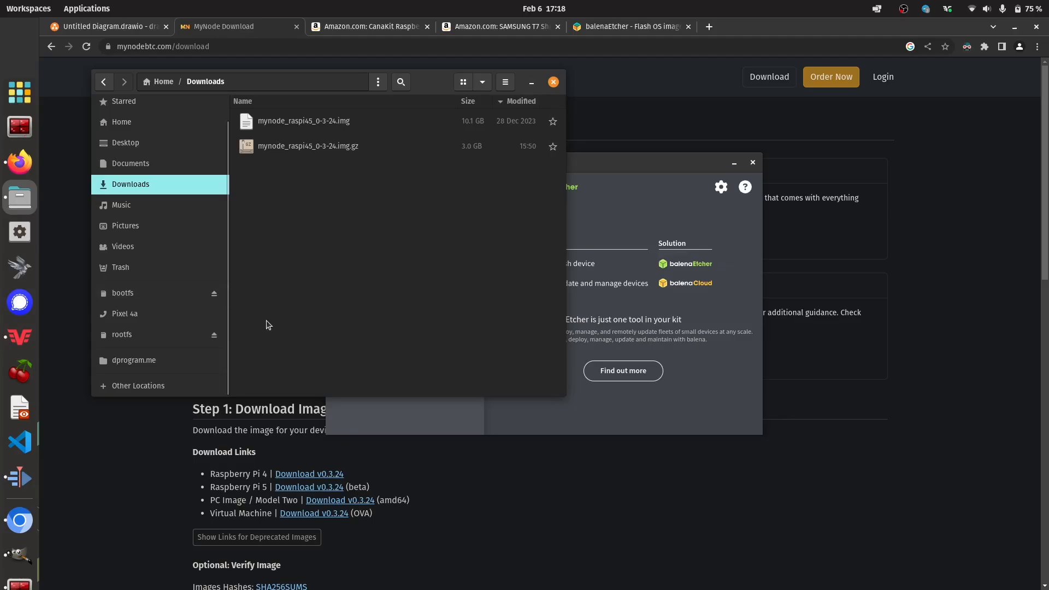
mouse_move(320, 297)
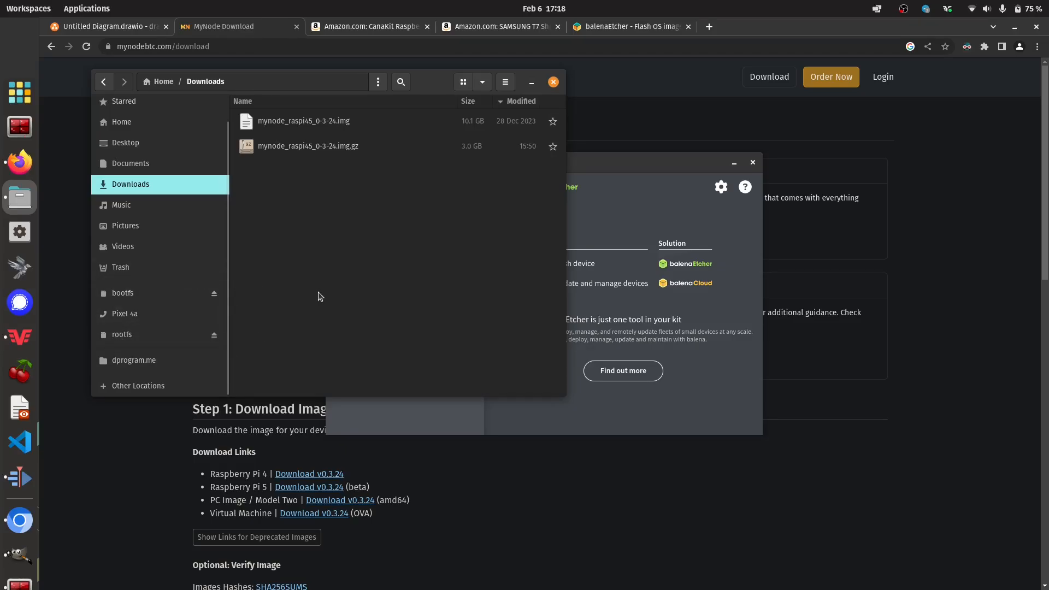
mouse_move(173, 314)
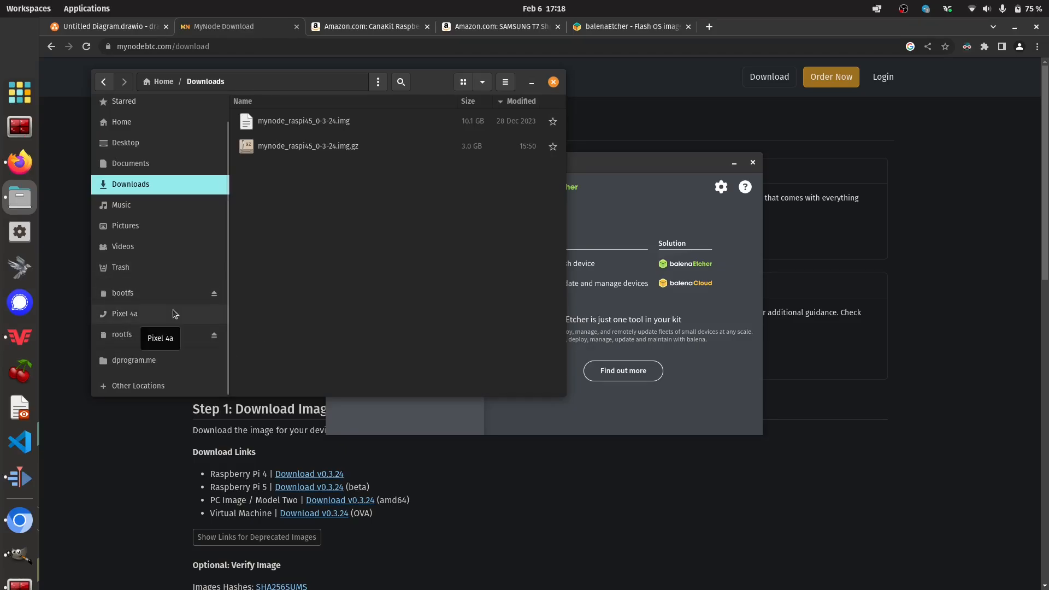
mouse_move(403, 345)
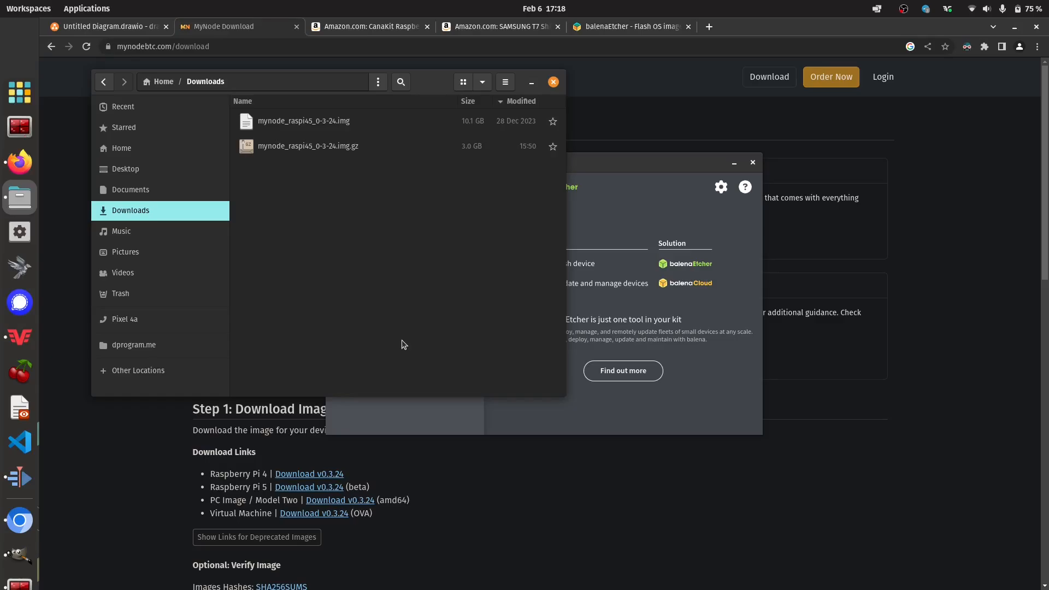
Step: Switch back to the draw.io micro SD card setup slide
left_click(104, 26)
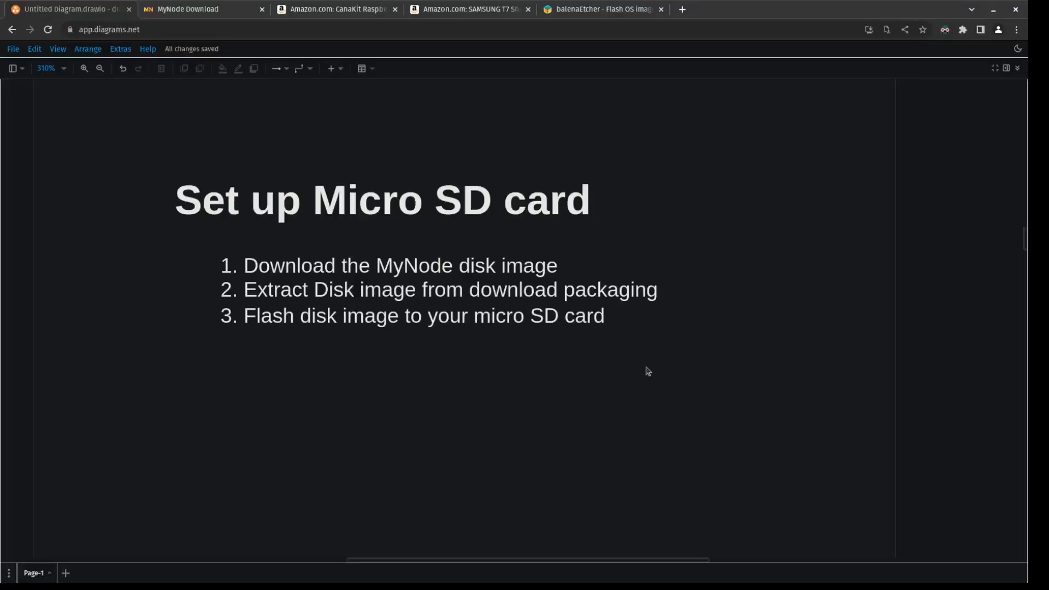